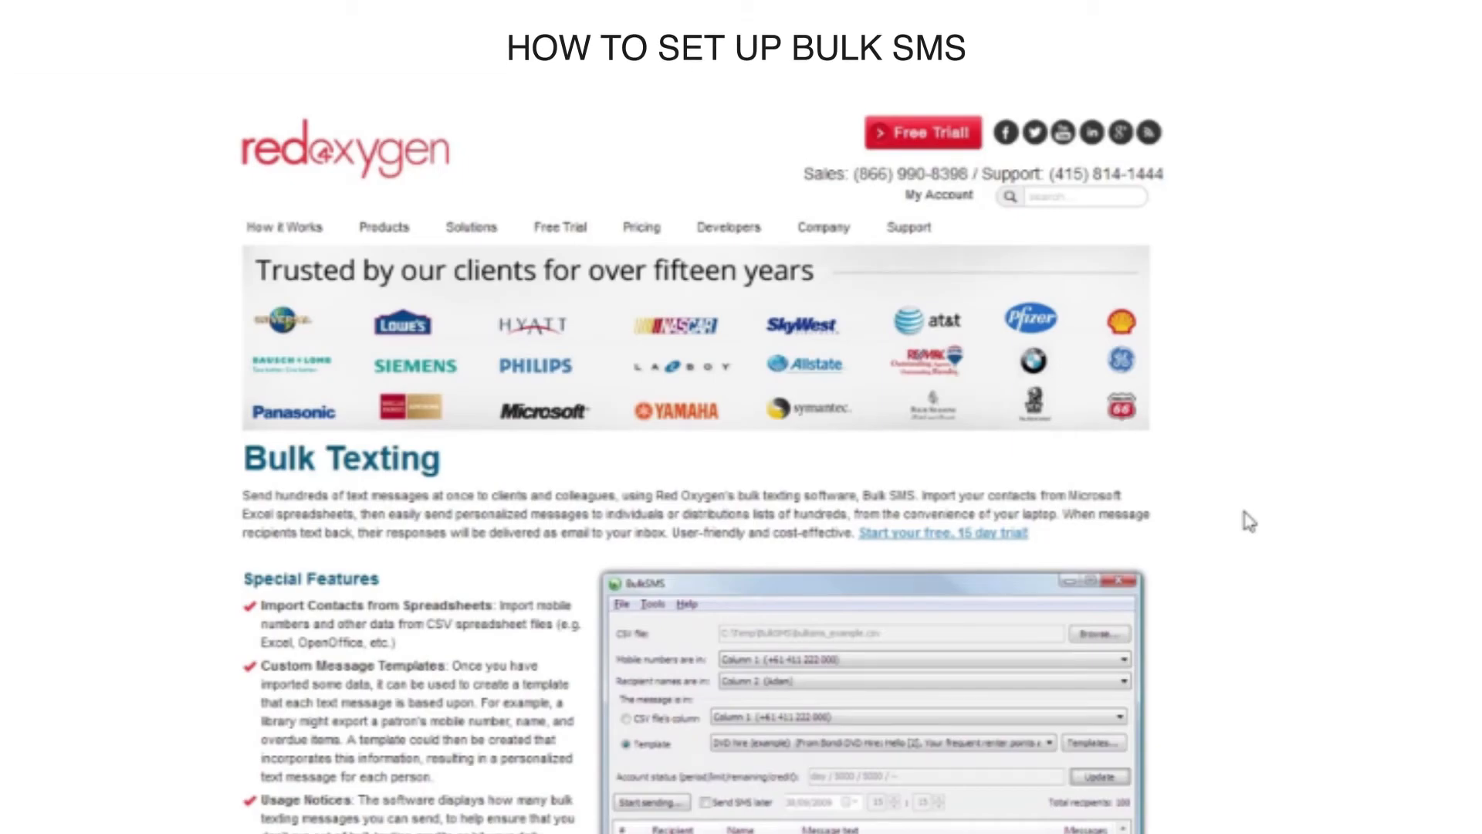
pyautogui.moveTo(1282, 220)
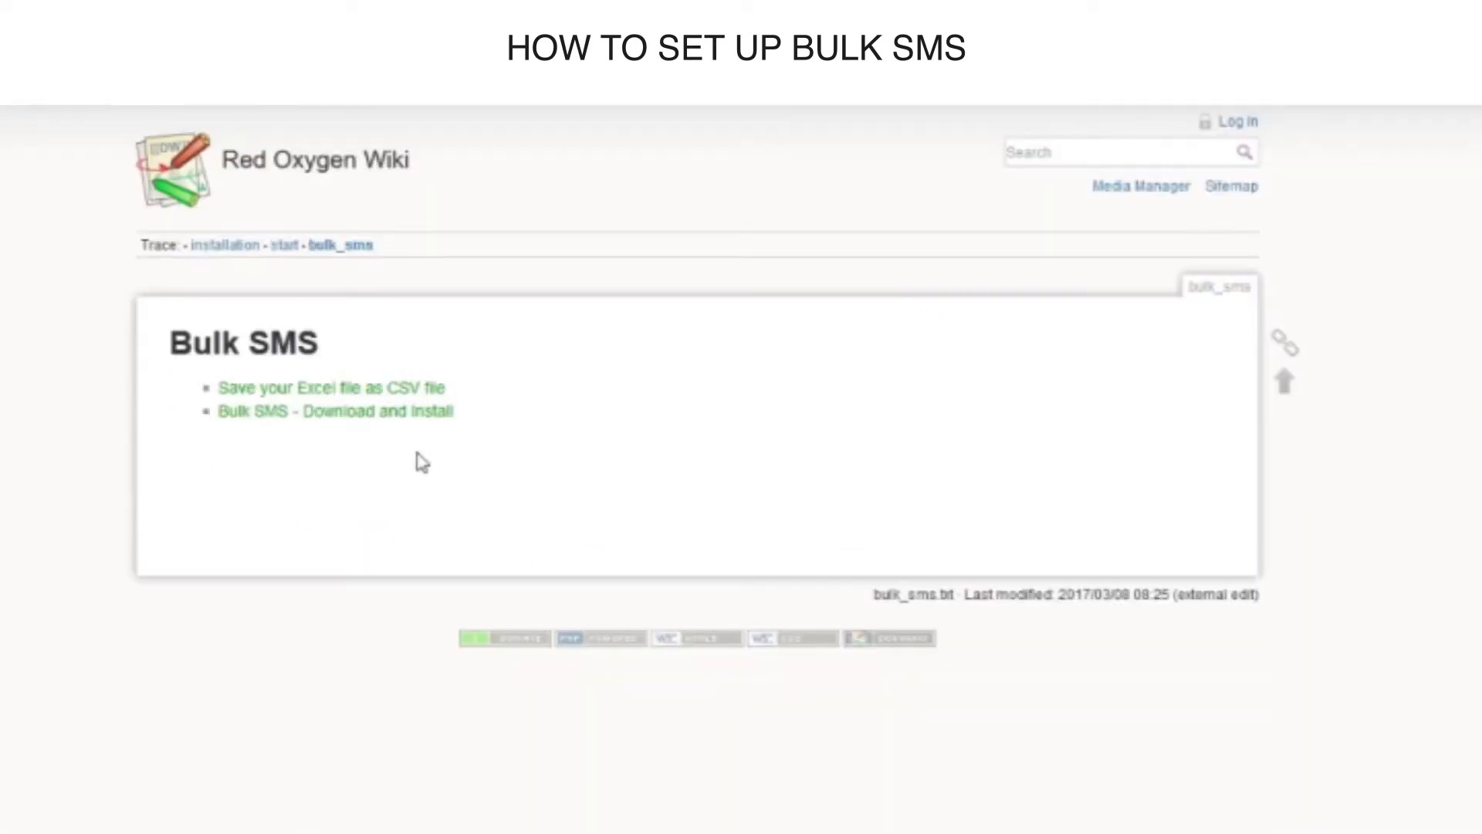
# Step: Follow the 'Bulk SMS - Download and Install' guide to the Software Downloads page
pyautogui.click(333, 410)
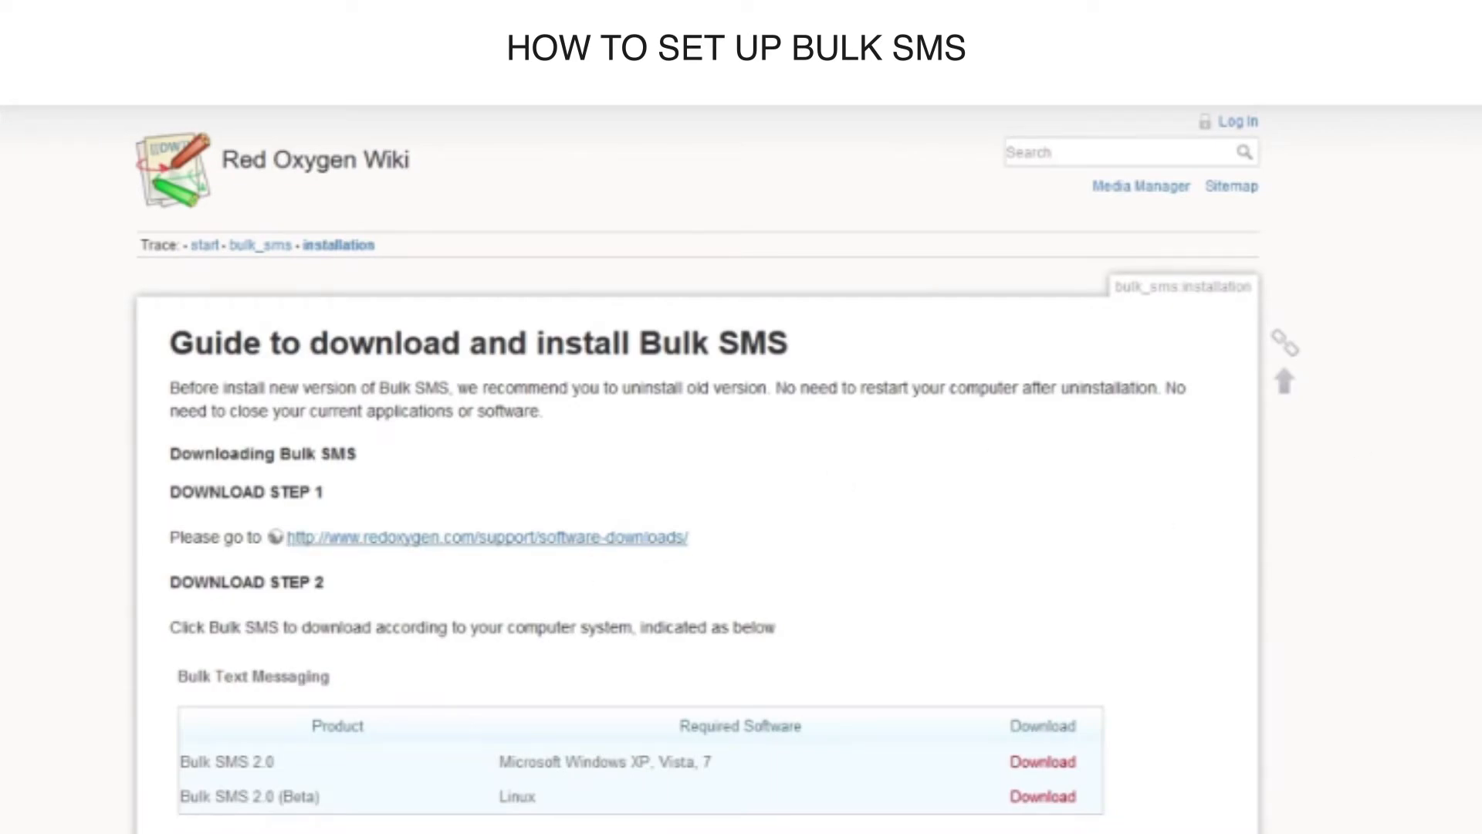
pyautogui.click(484, 537)
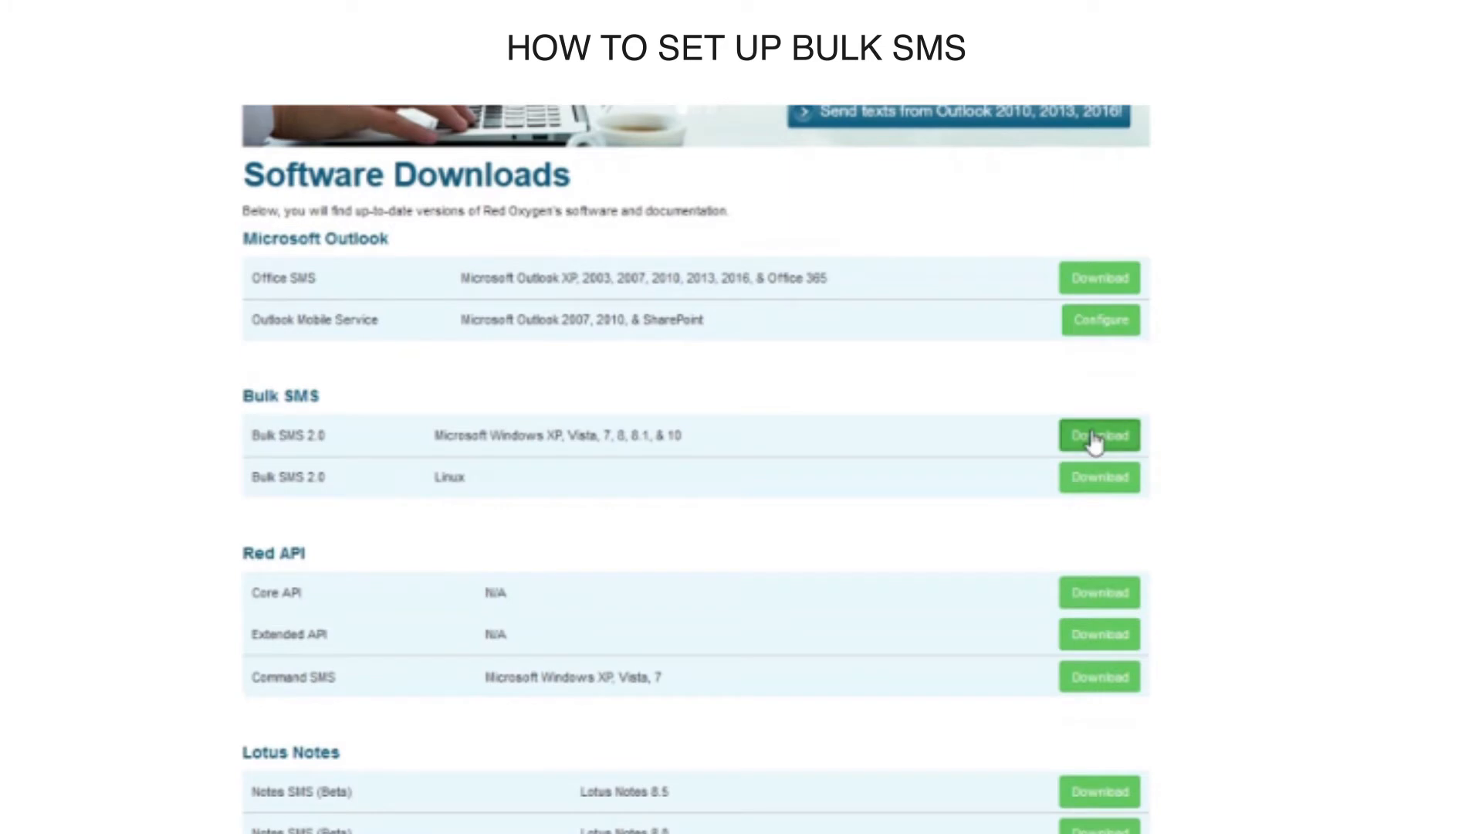
# Step: Download and save the Bulk SMS 2.0 Windows installer
pyautogui.click(1099, 435)
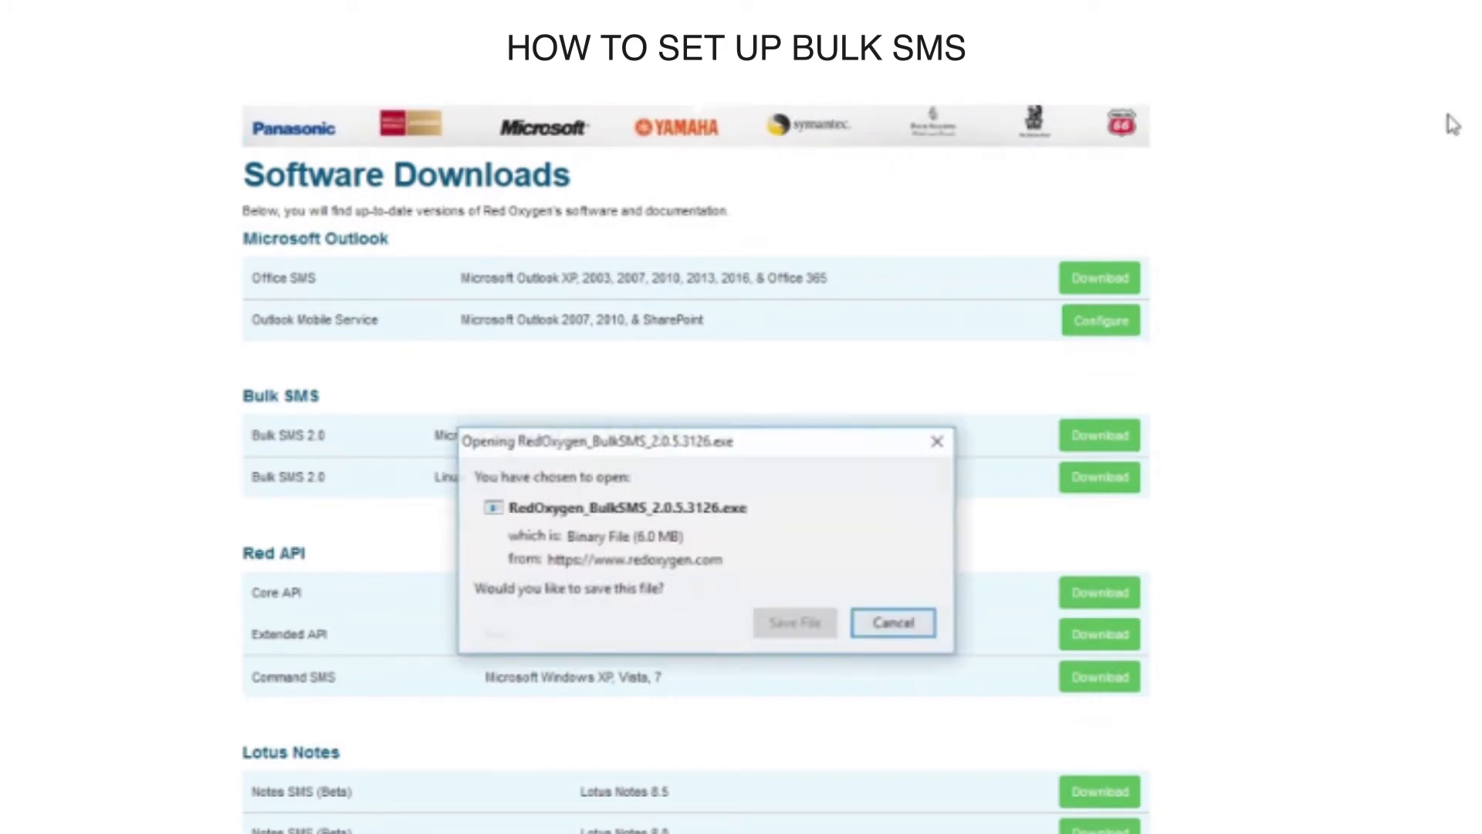
pyautogui.click(891, 622)
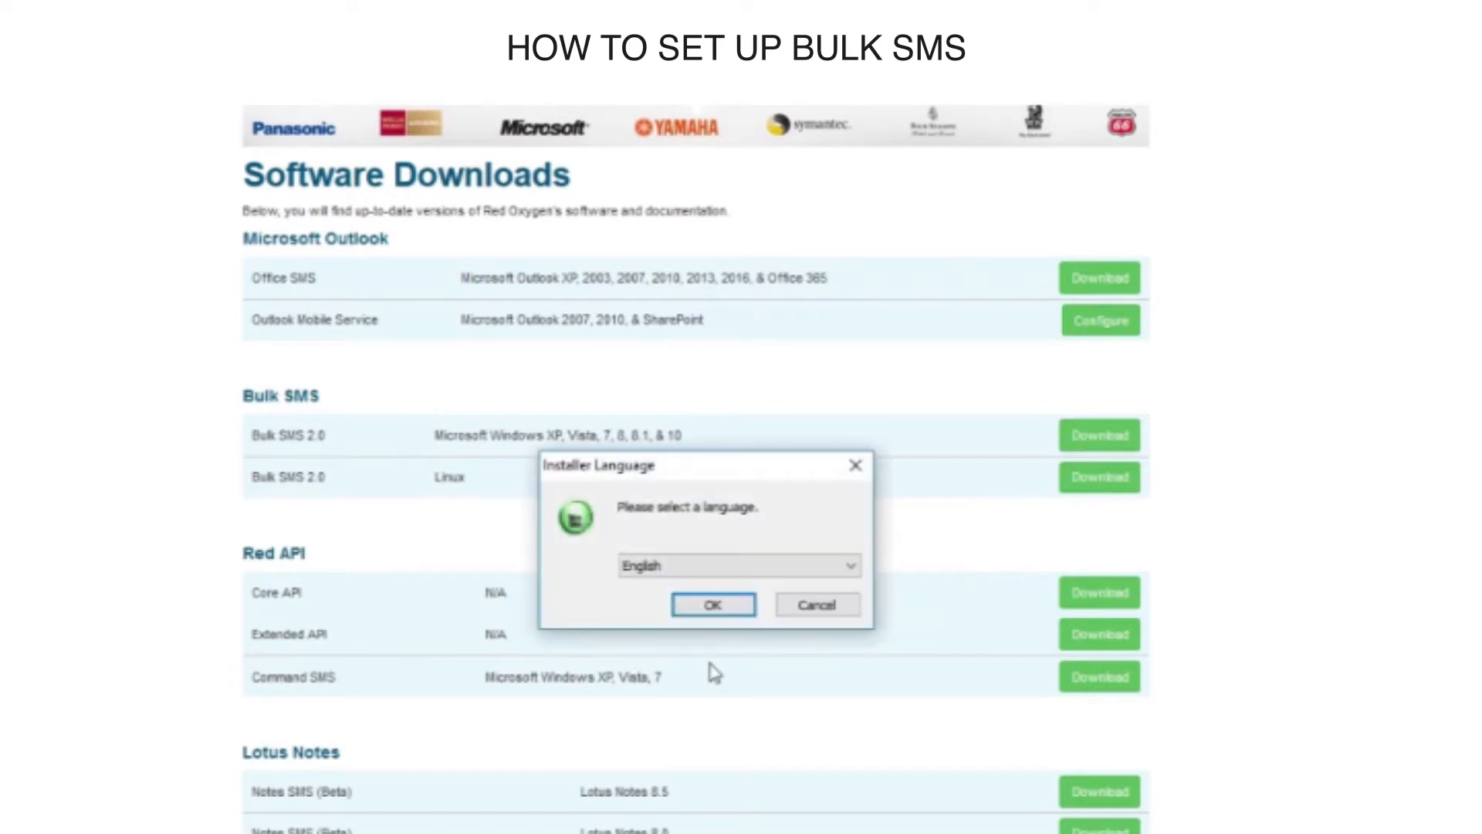
# Step: Install BulkSMS in English, just for me, into the default folder, then launch it
pyautogui.click(712, 603)
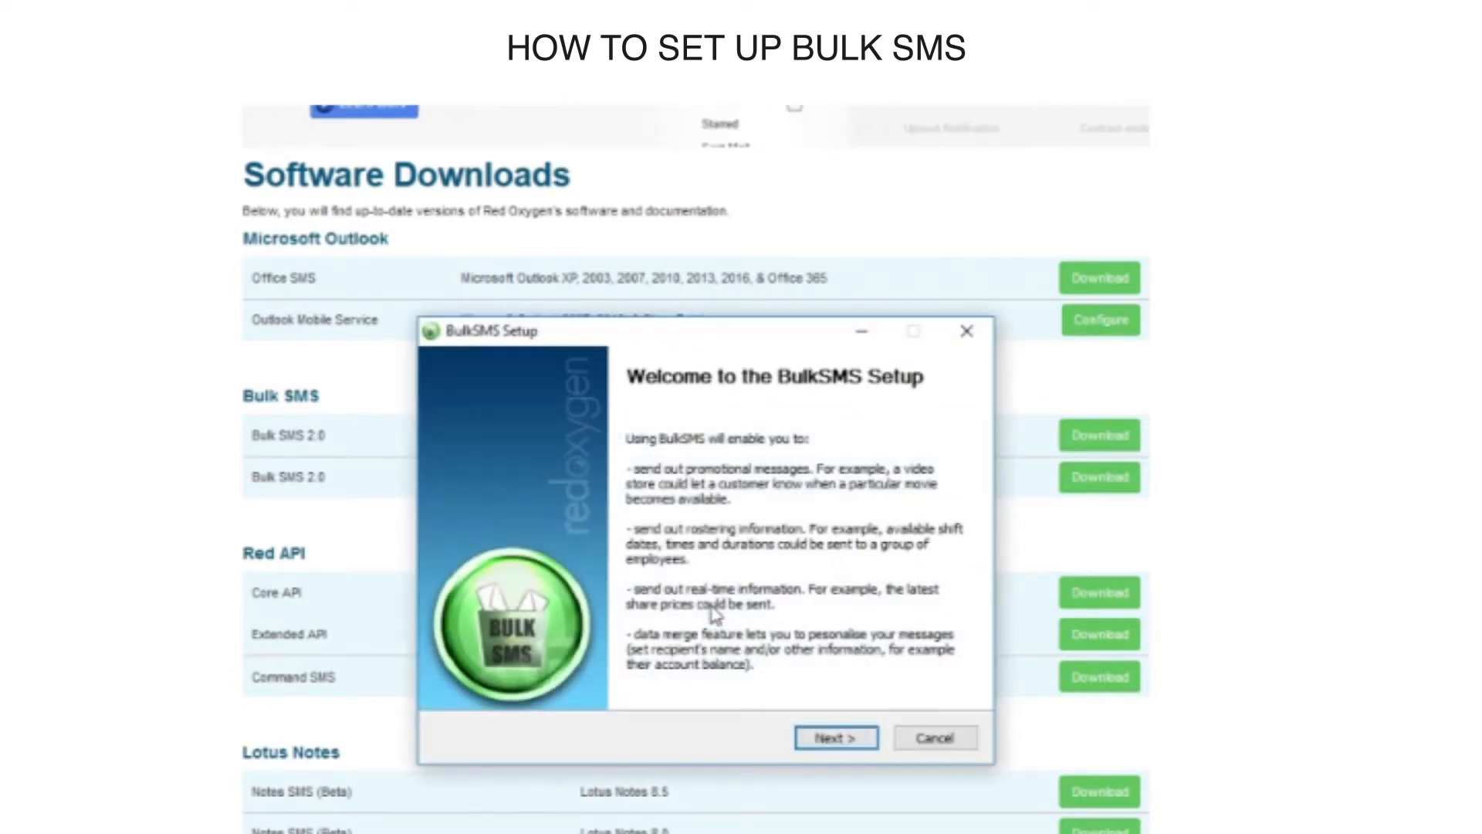
pyautogui.click(835, 738)
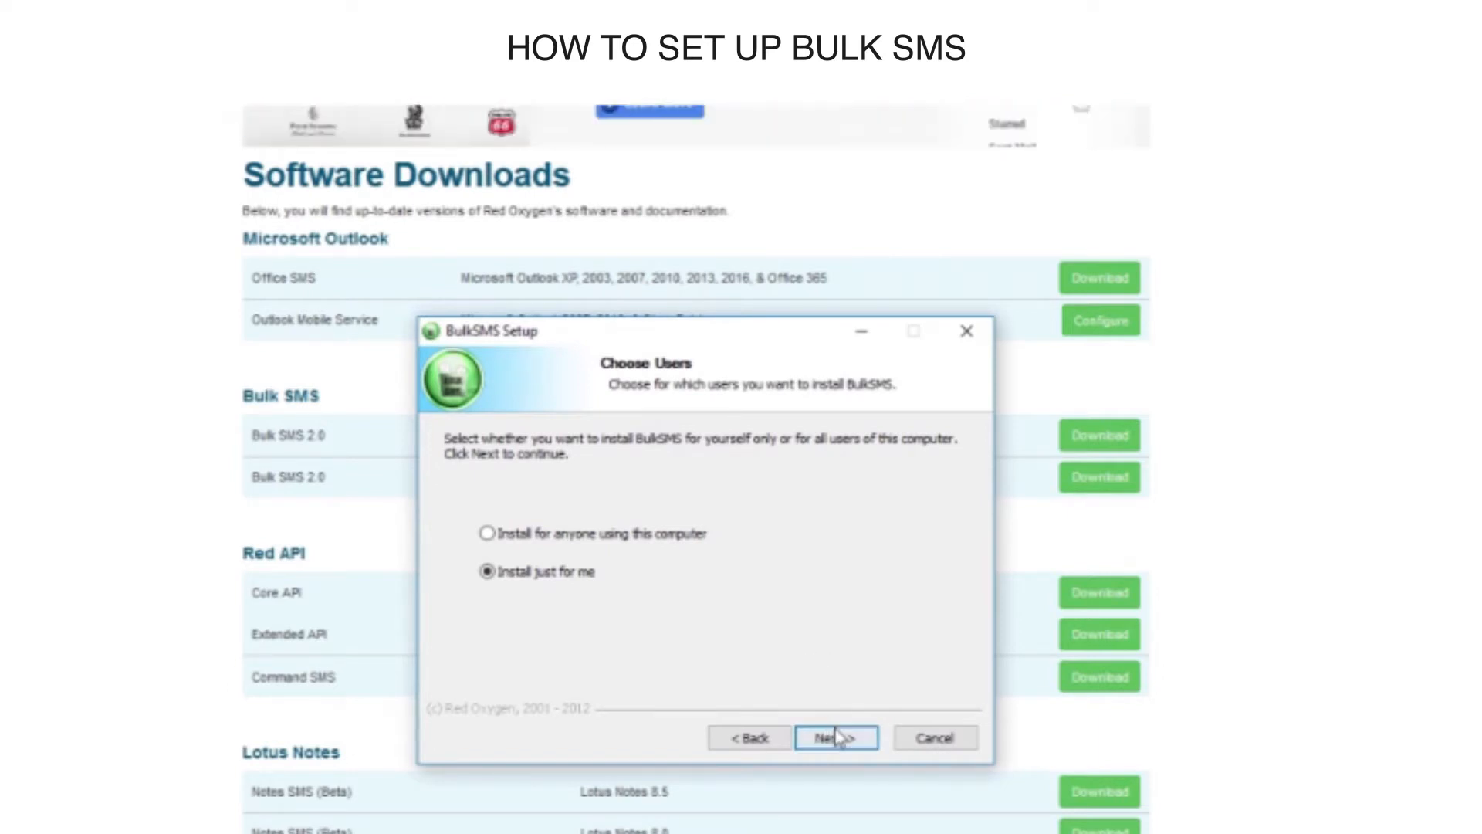
pyautogui.click(835, 737)
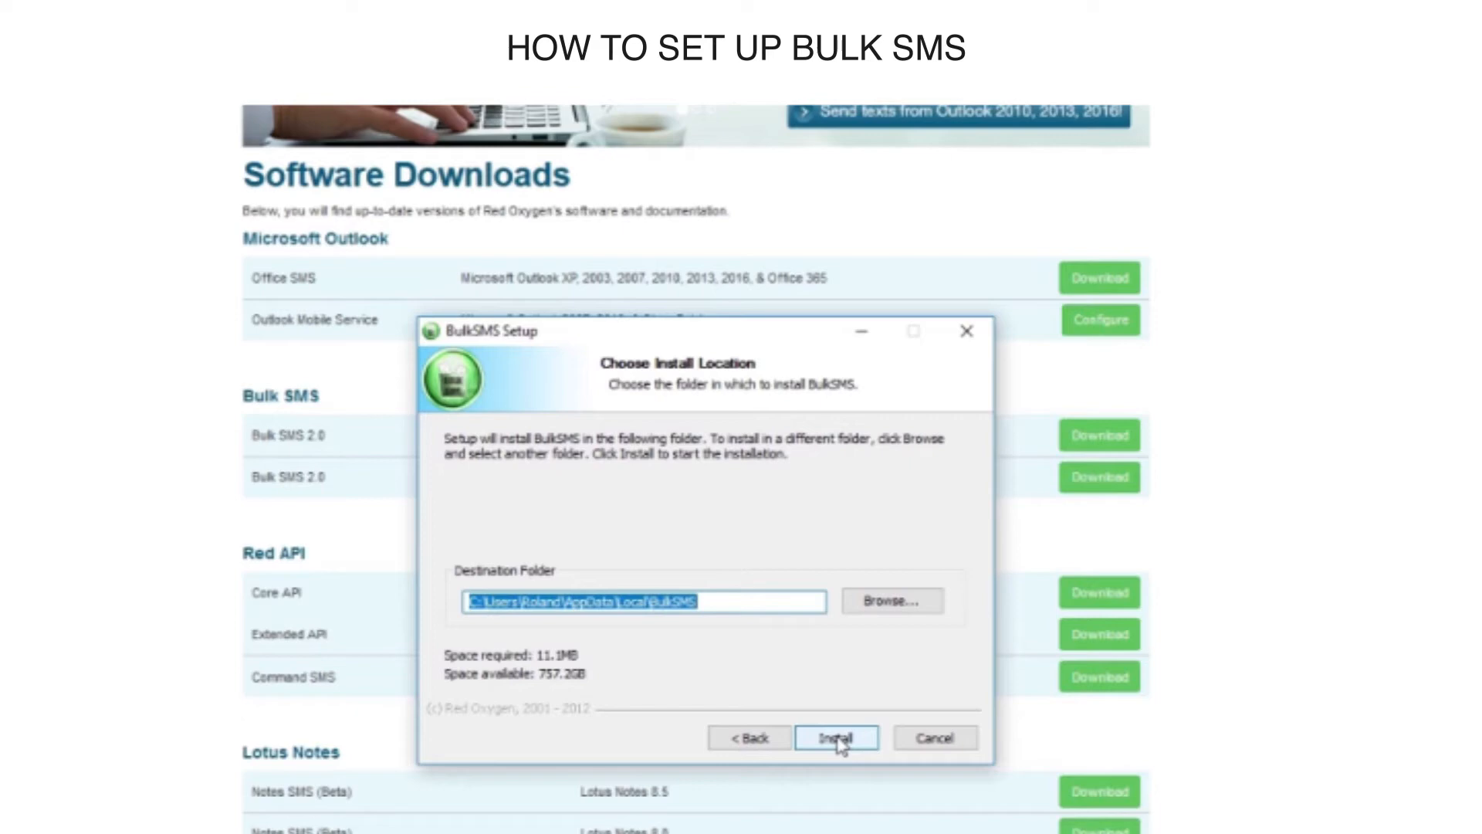
pyautogui.click(835, 737)
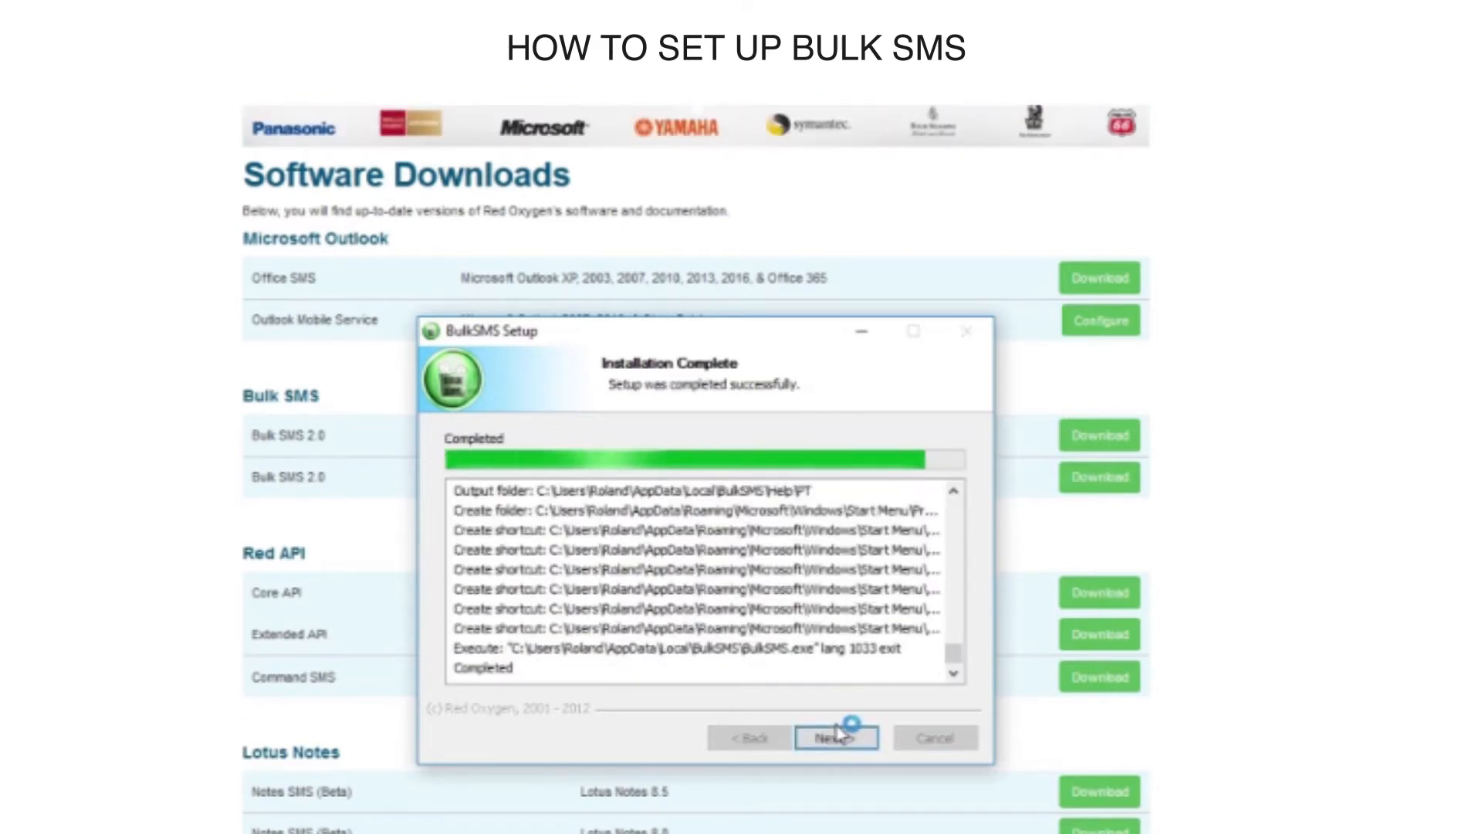
pyautogui.click(836, 737)
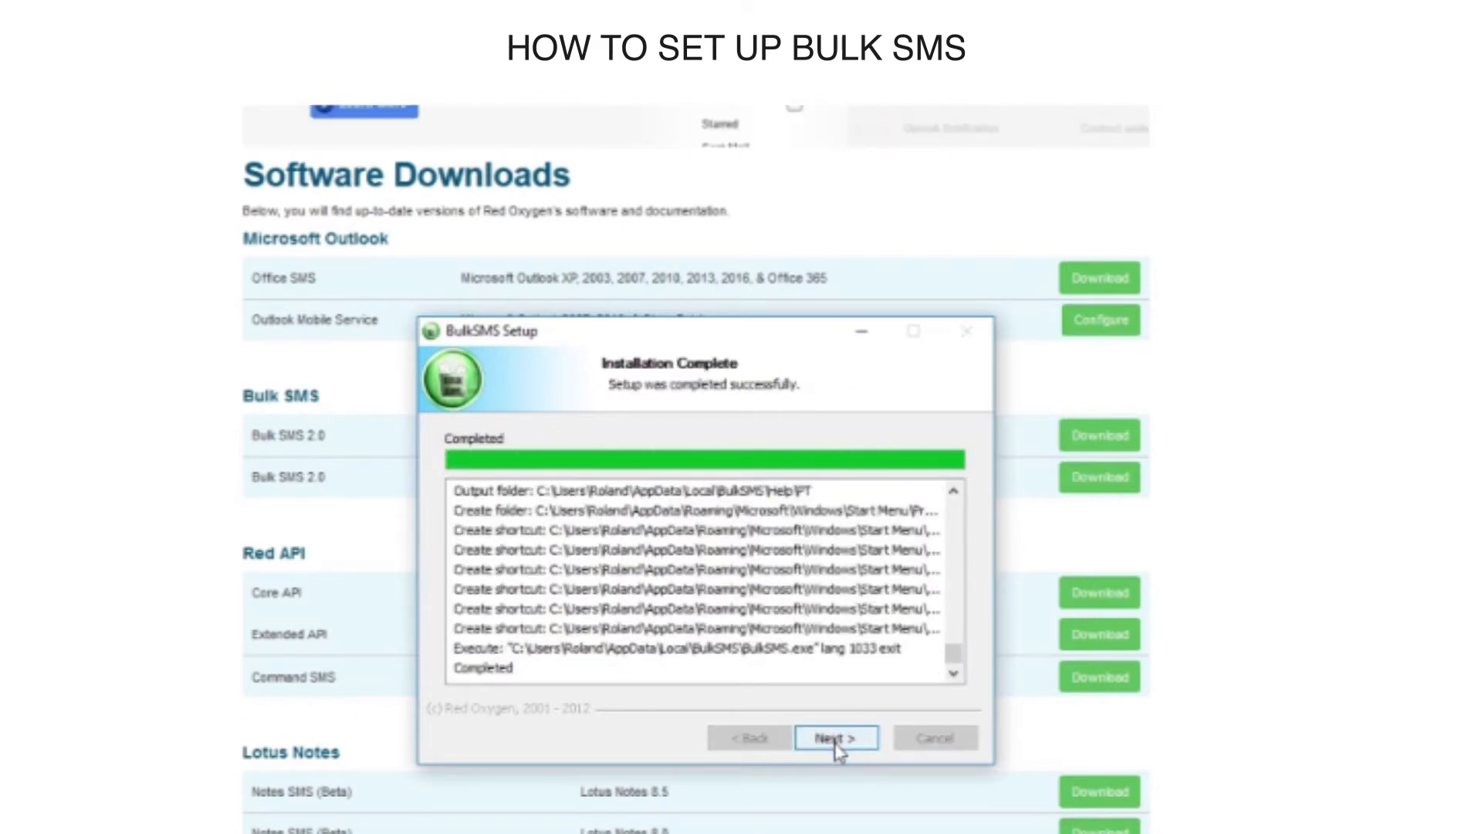
pyautogui.click(834, 737)
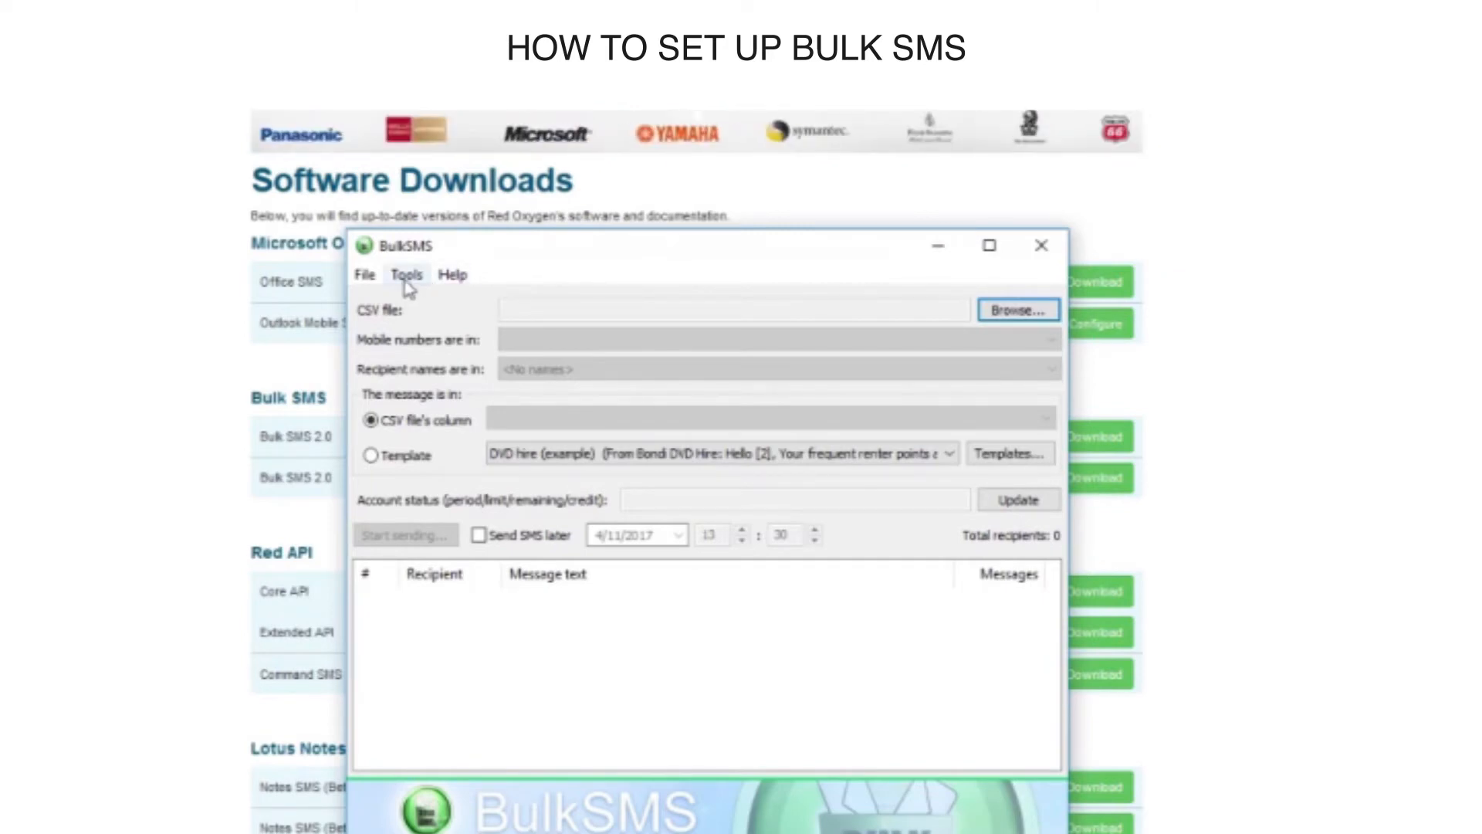
# Step: Enter account ID 'a00' and 'support' details in Options and verify them successfully
pyautogui.click(405, 274)
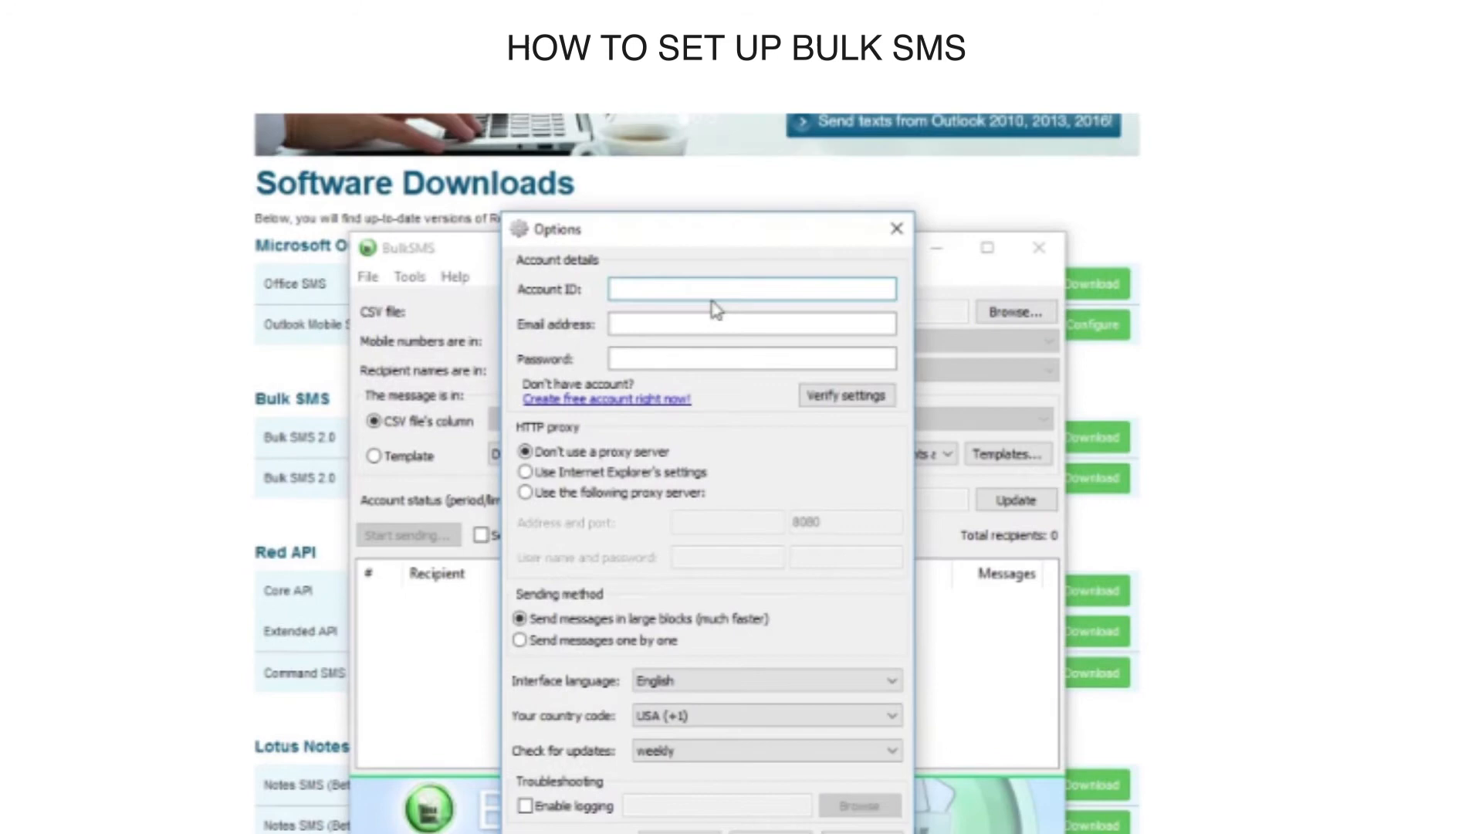
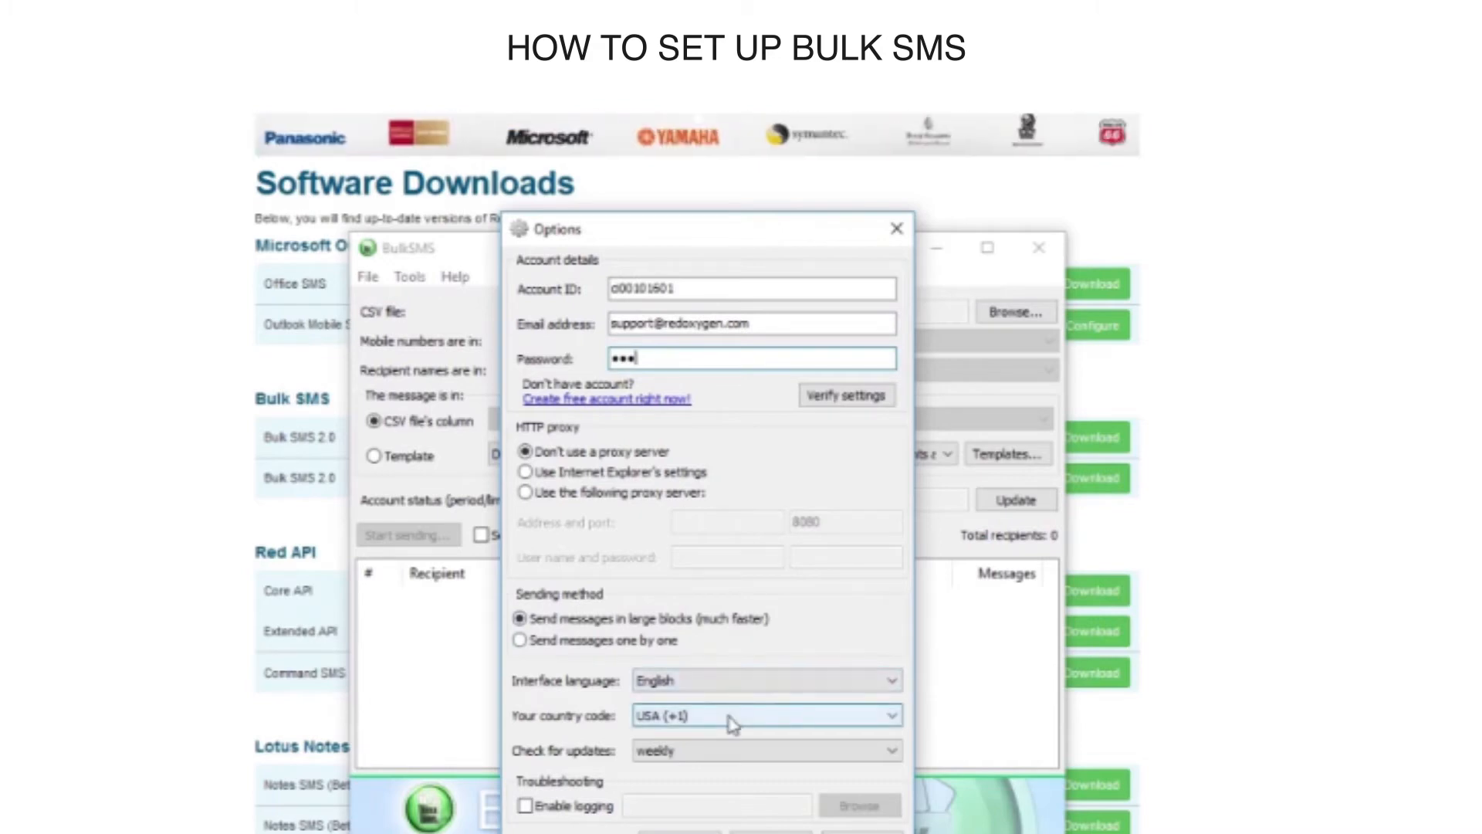
pyautogui.click(845, 395)
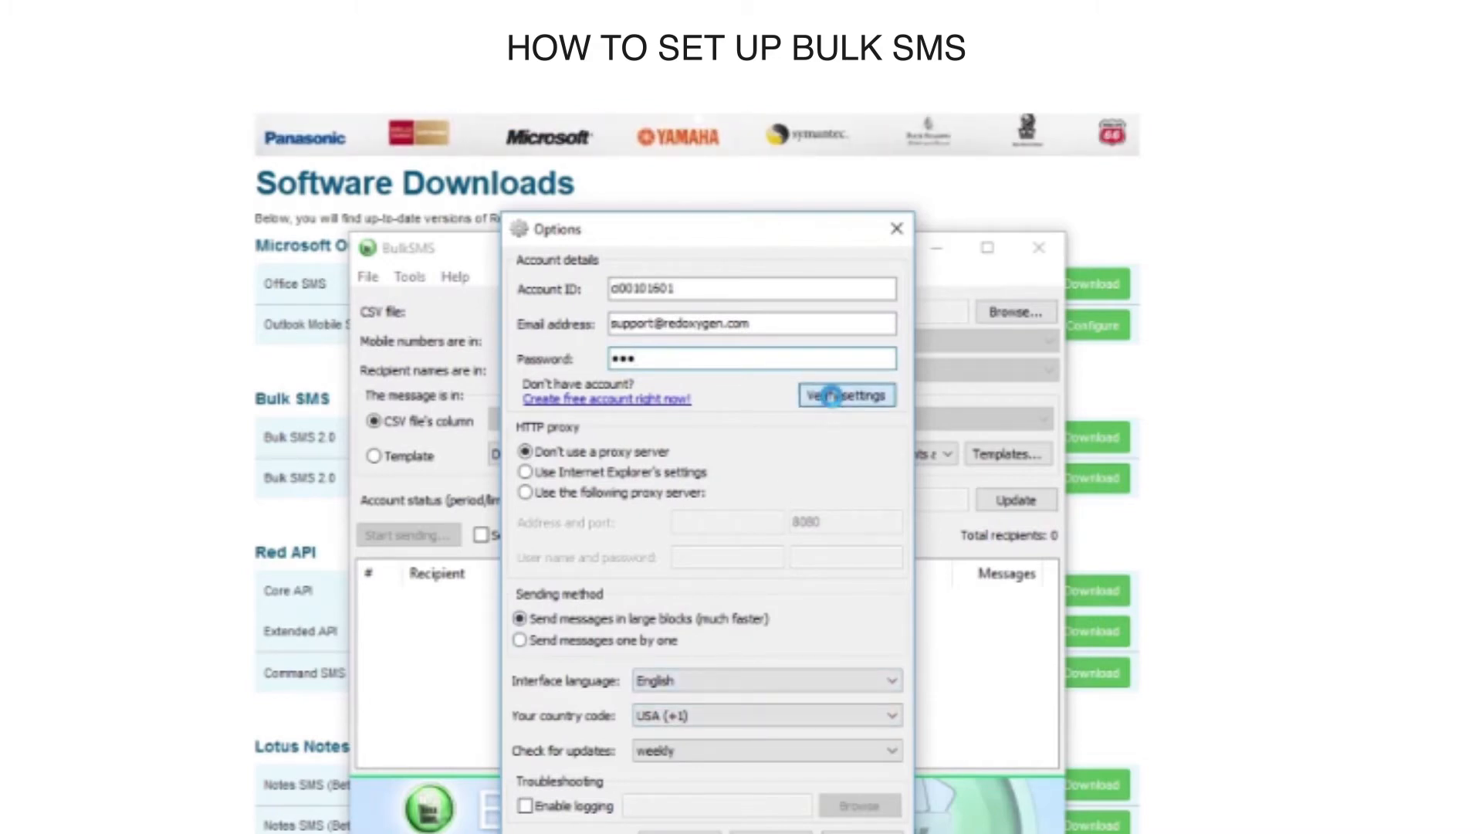
pyautogui.click(845, 394)
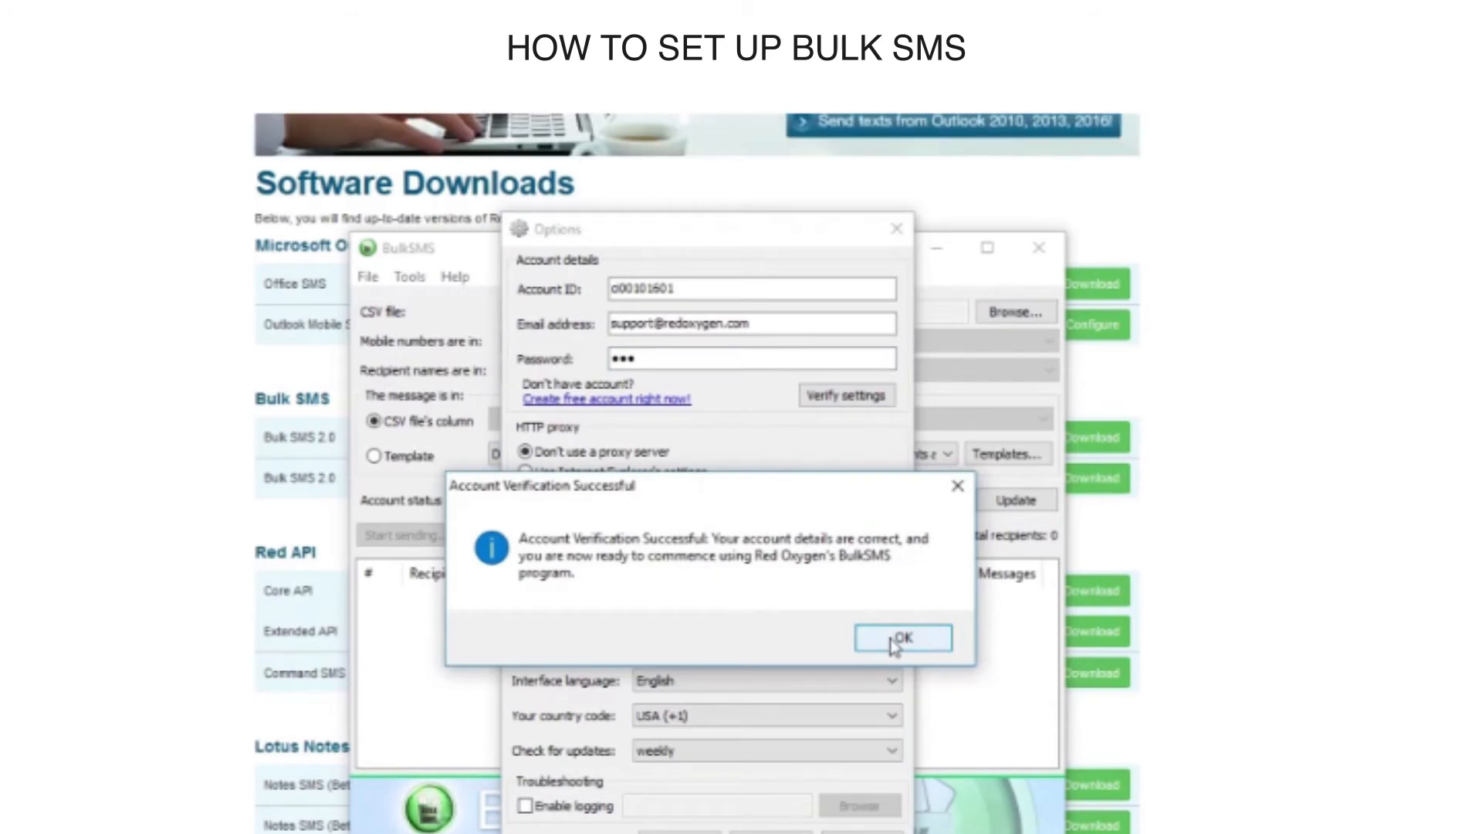
pyautogui.click(902, 636)
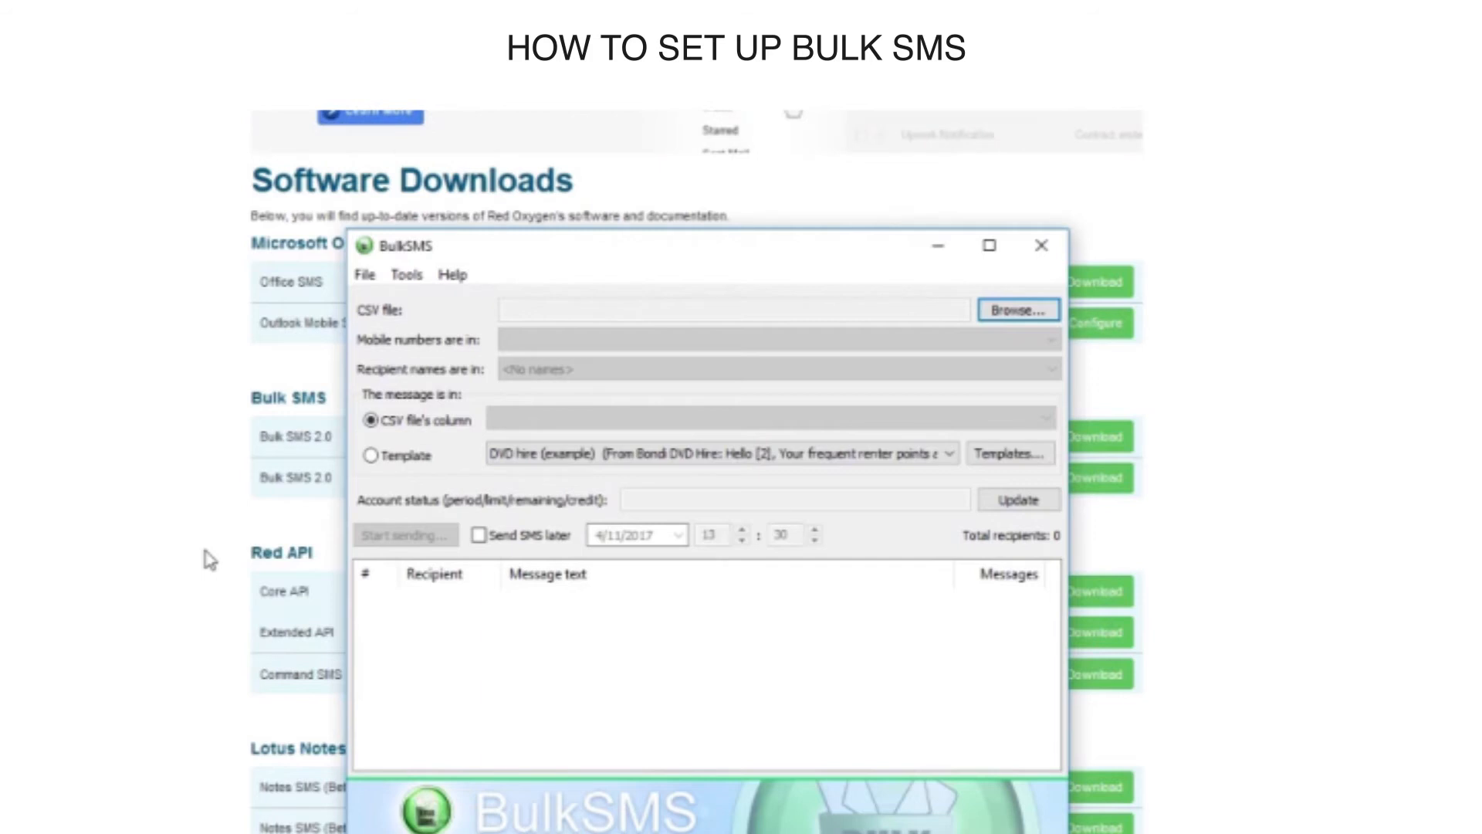
pyautogui.moveTo(387, 690)
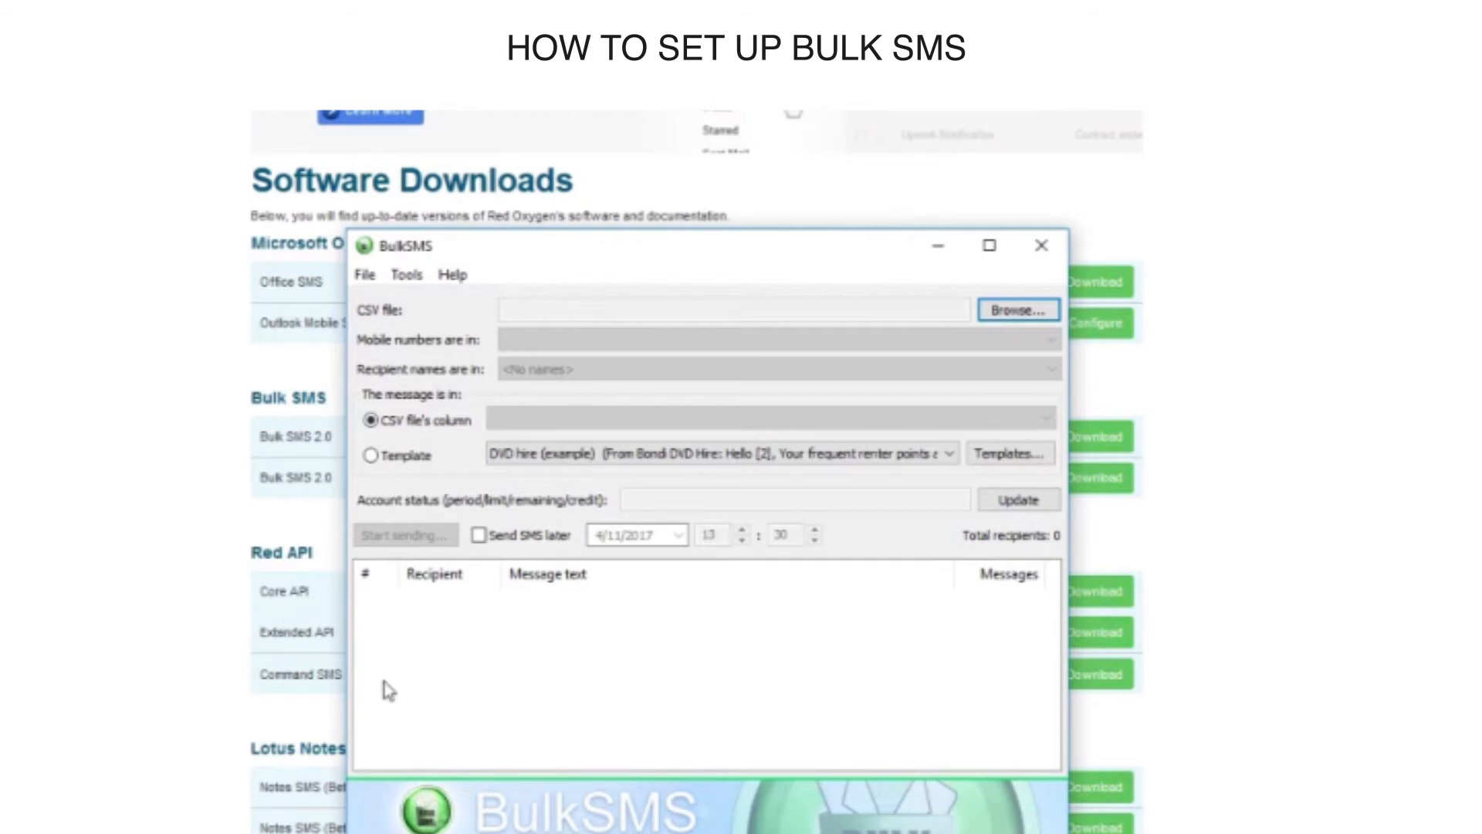
pyautogui.moveTo(471, 714)
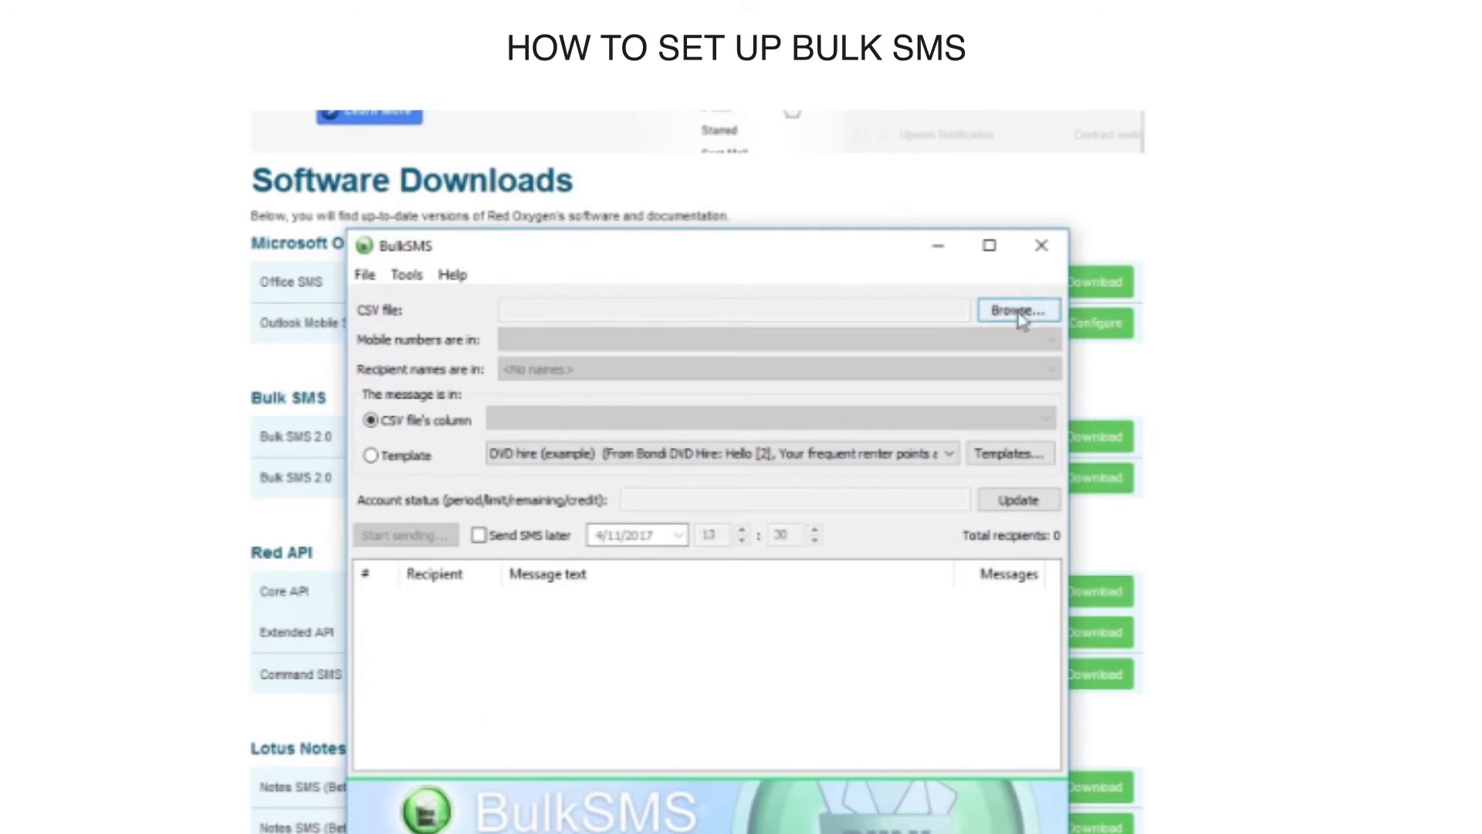
# Step: Load the 'sample (1) set message' CSV as the recipient list
pyautogui.click(1017, 310)
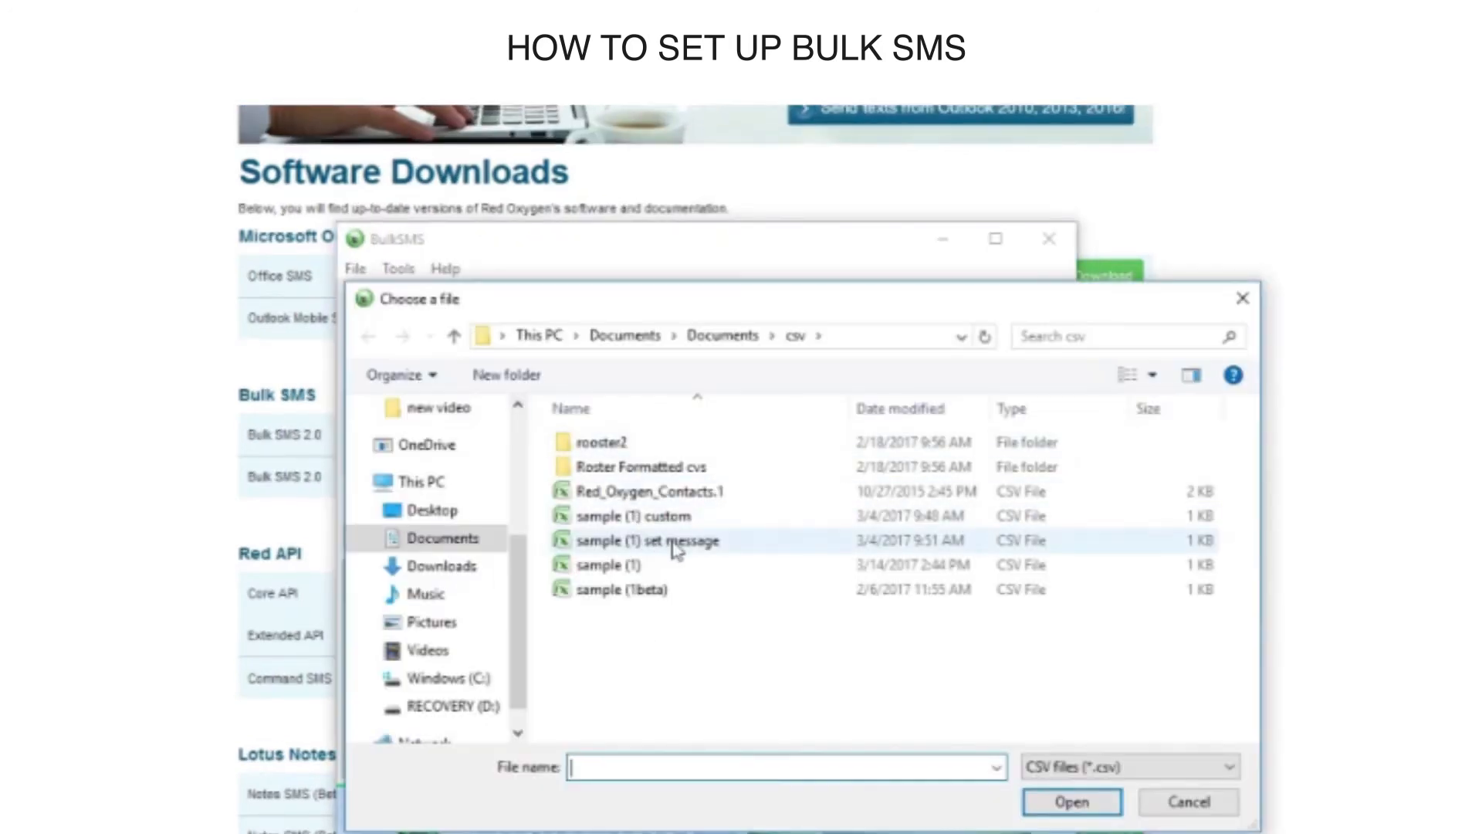
pyautogui.click(1069, 802)
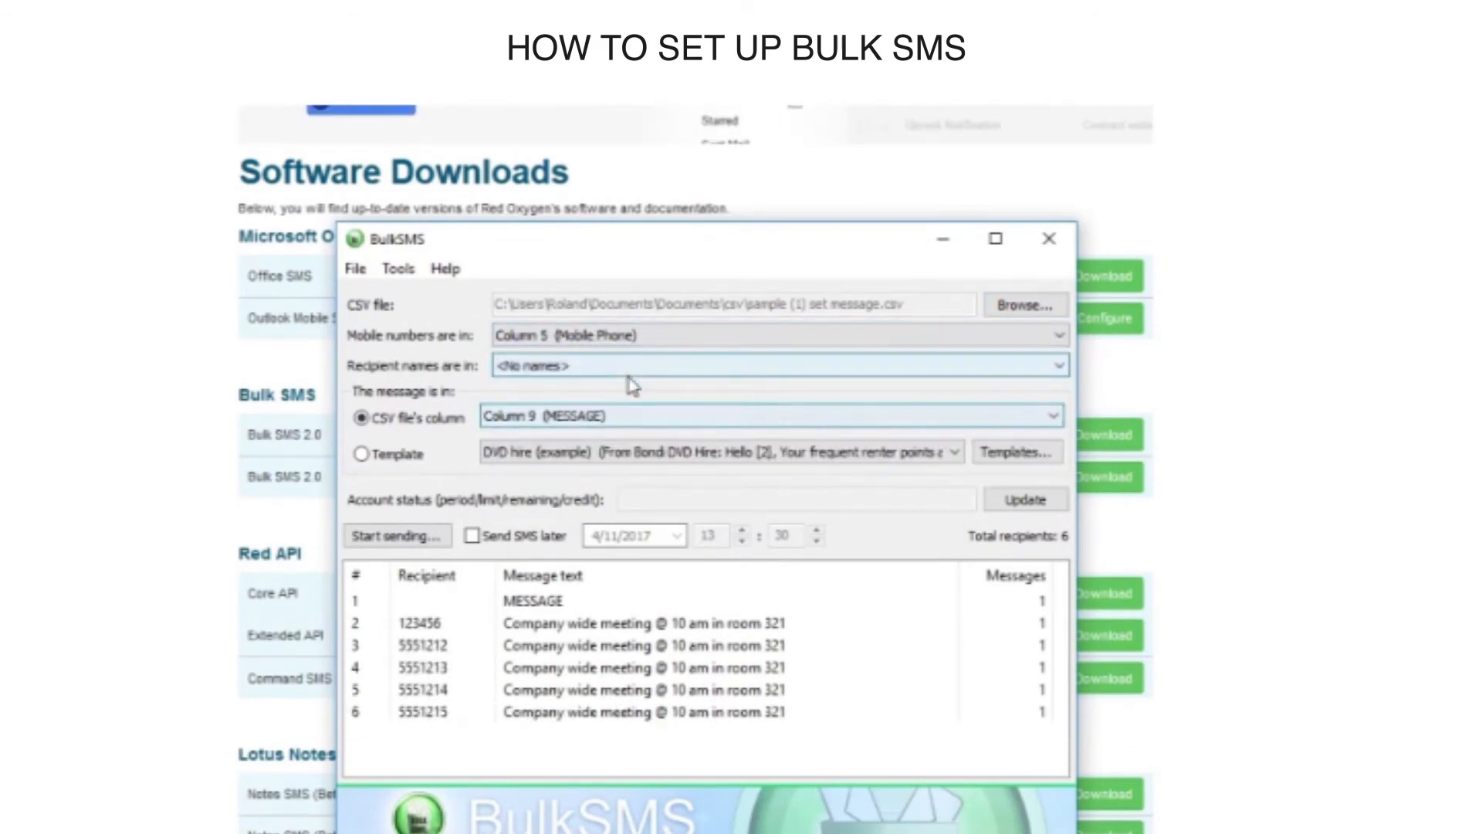
# Step: Map recipient names to Column 1 (First Name) and use the DVD hire template
pyautogui.click(775, 366)
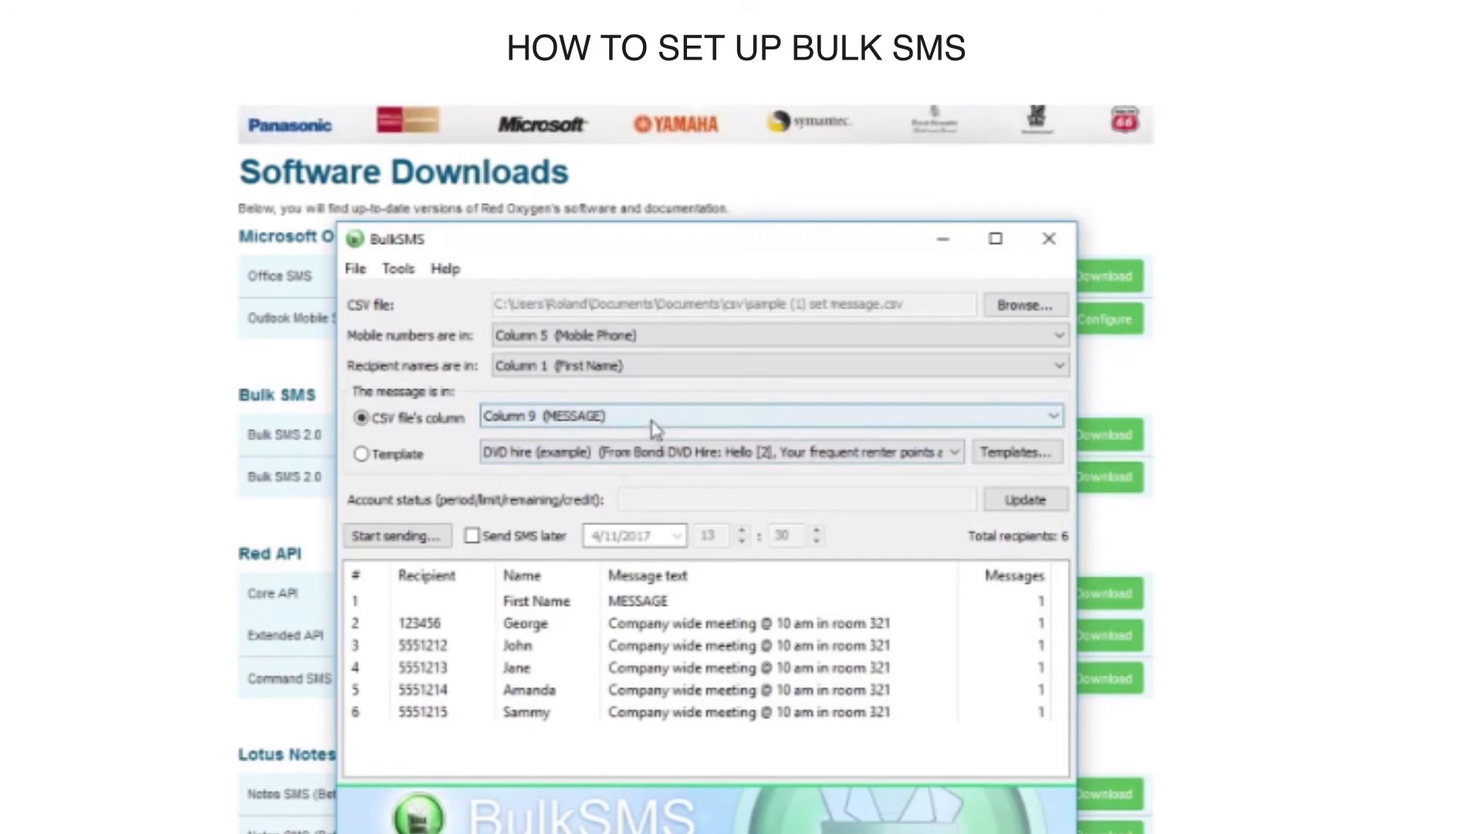
pyautogui.moveTo(591, 423)
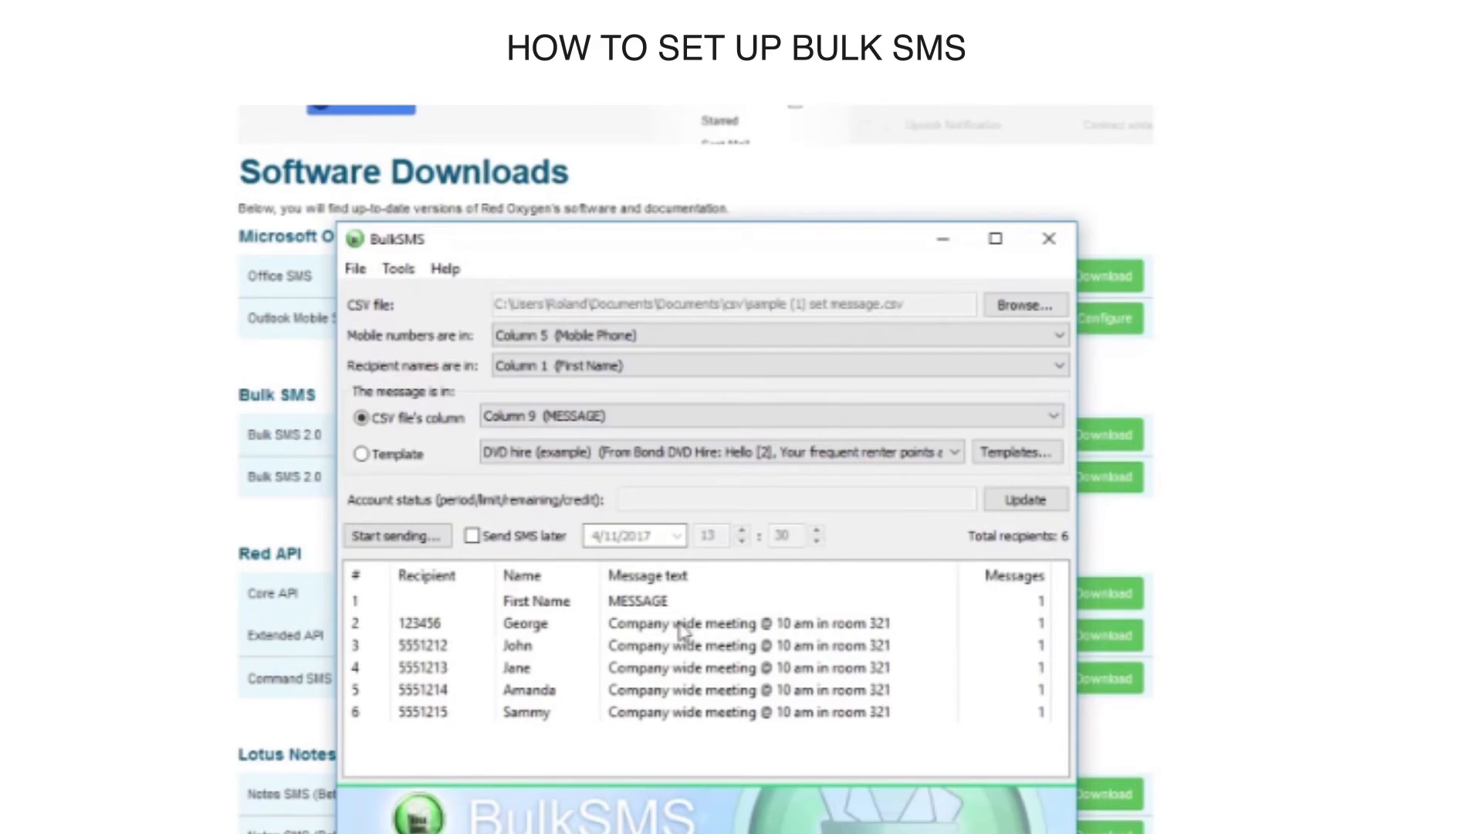
pyautogui.moveTo(695, 724)
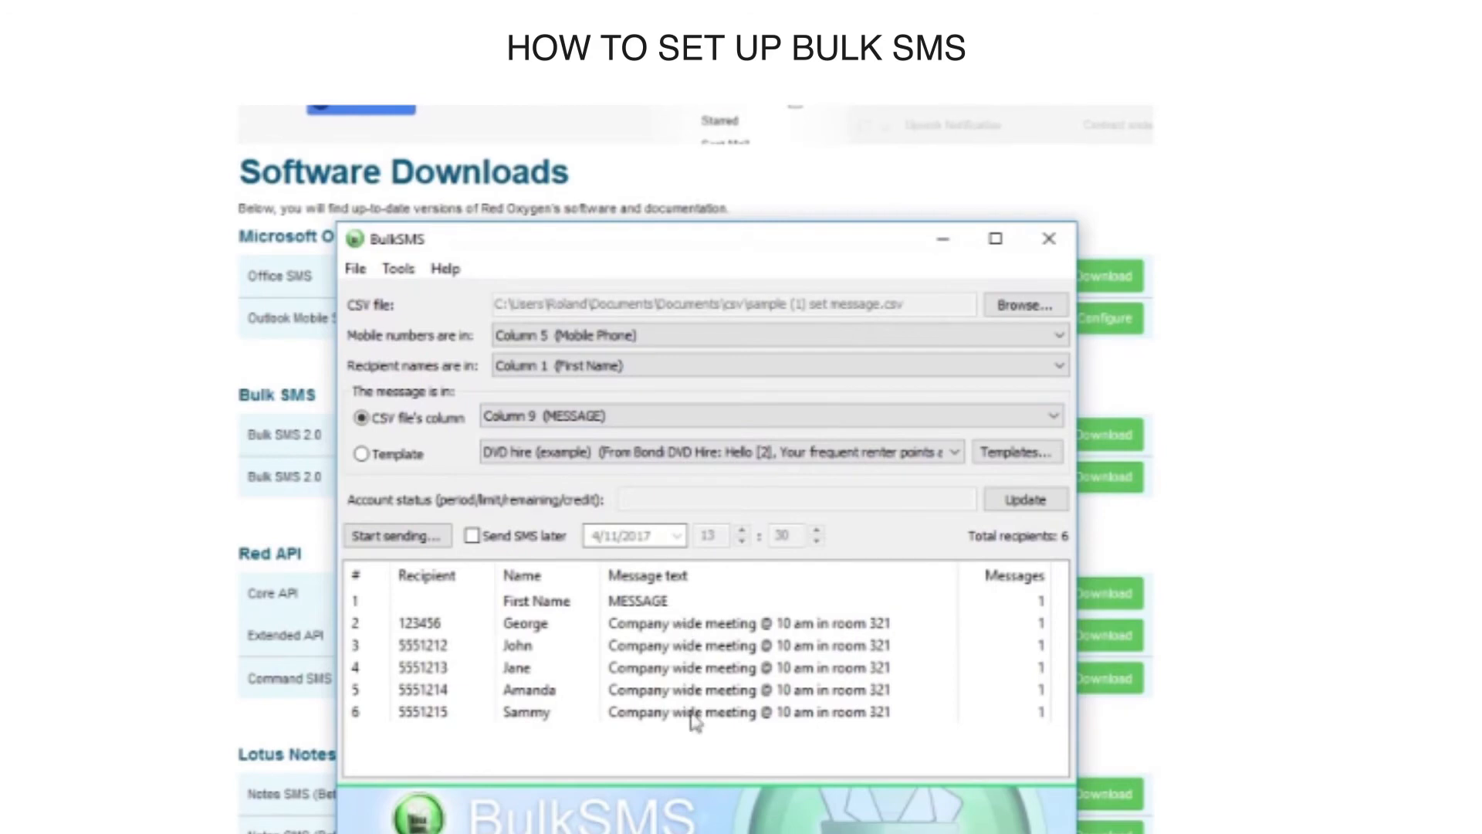
pyautogui.moveTo(690, 674)
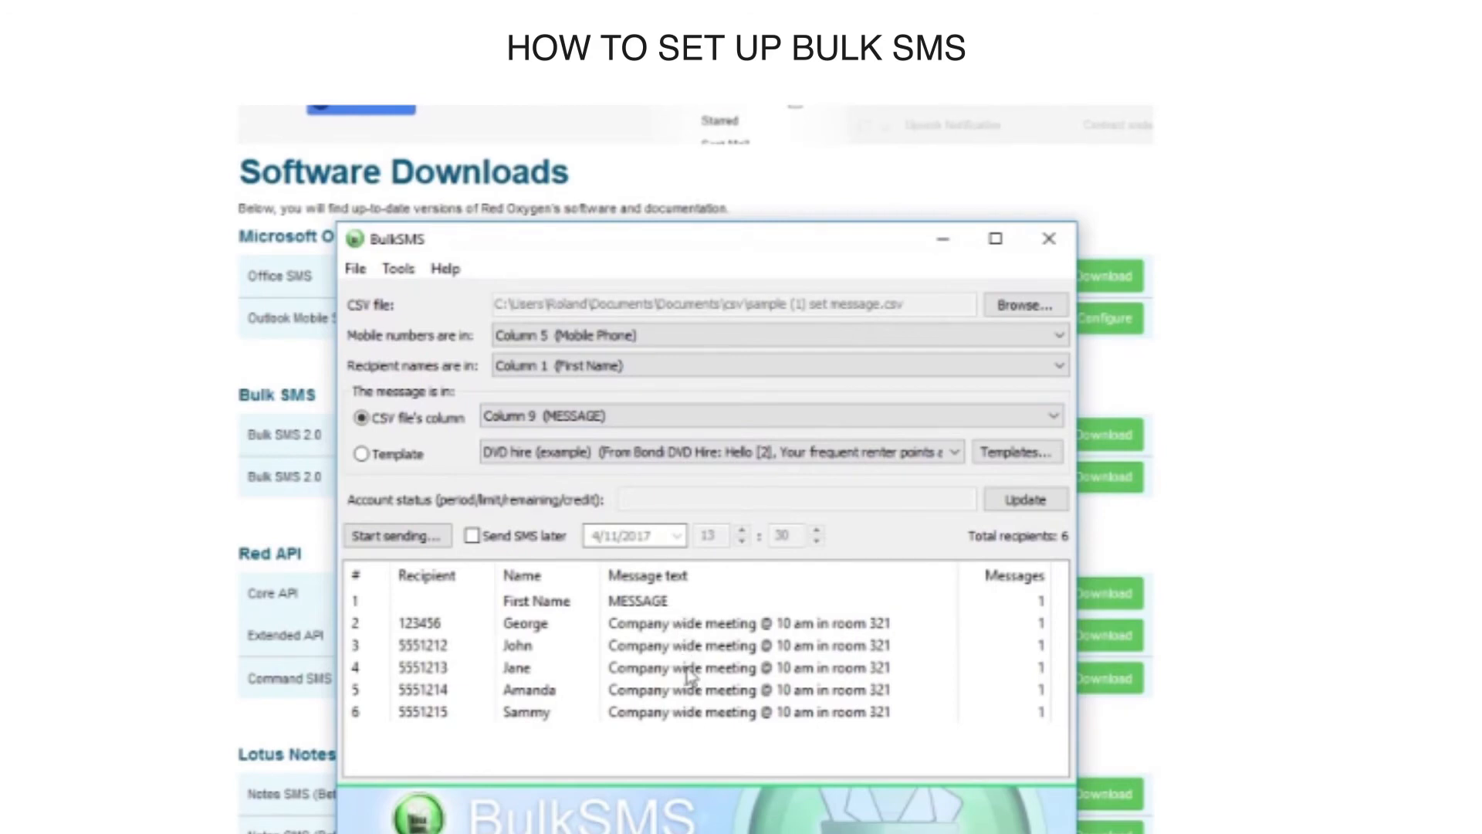
pyautogui.click(363, 453)
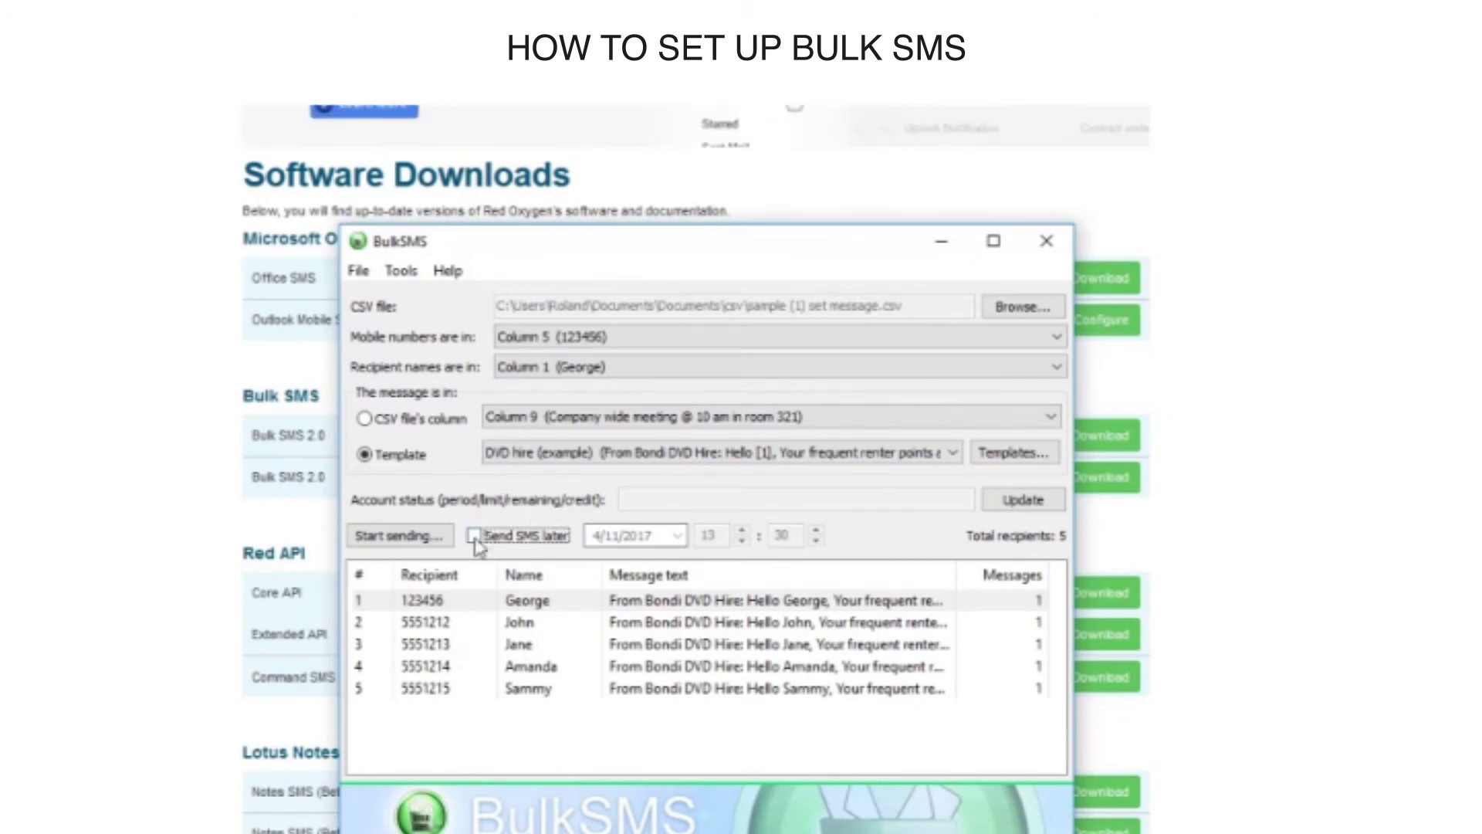
# Step: Turn on Send SMS later and set the send date to April 17, 2017
pyautogui.click(473, 535)
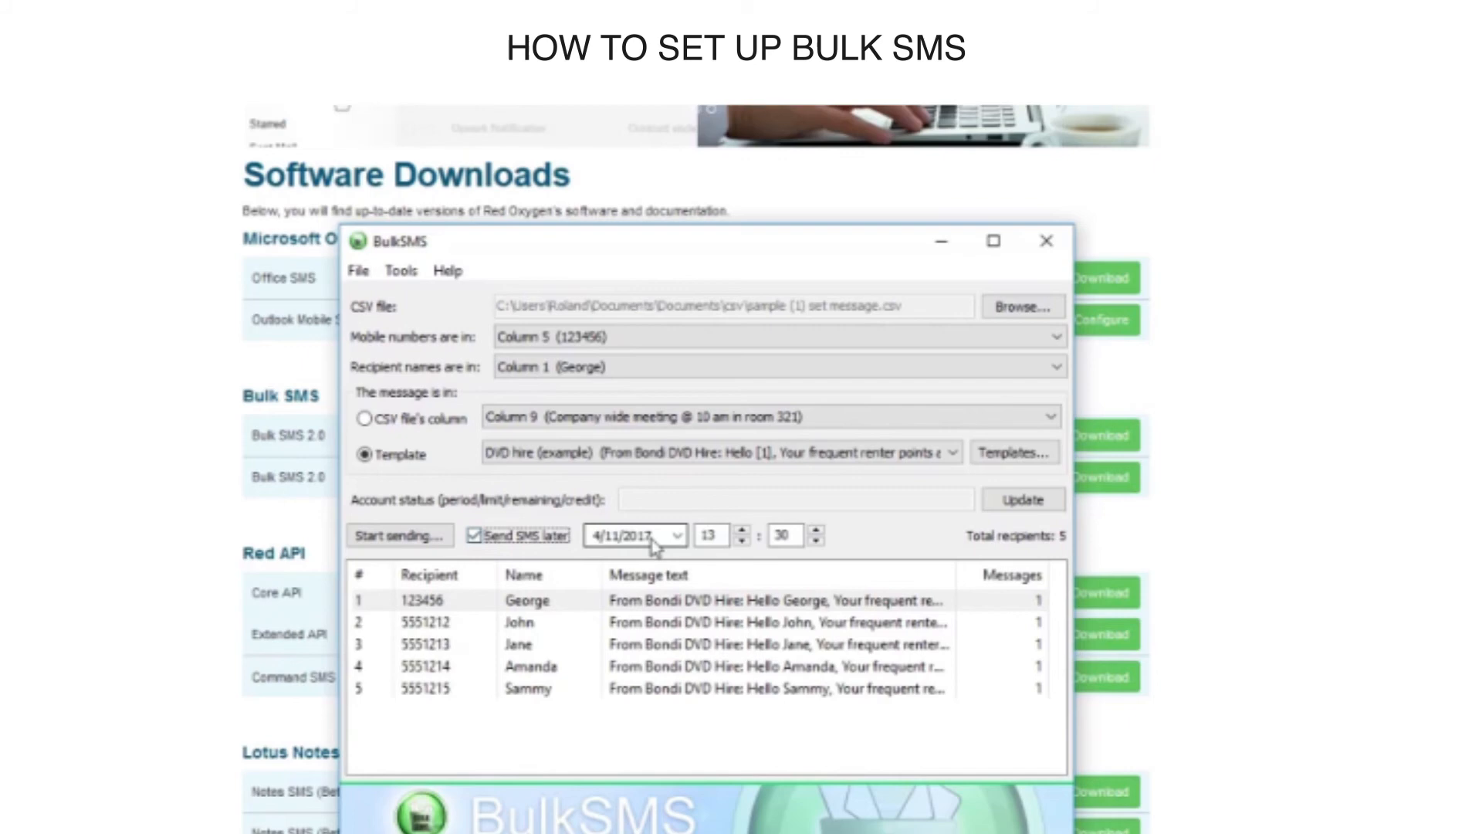
pyautogui.click(679, 535)
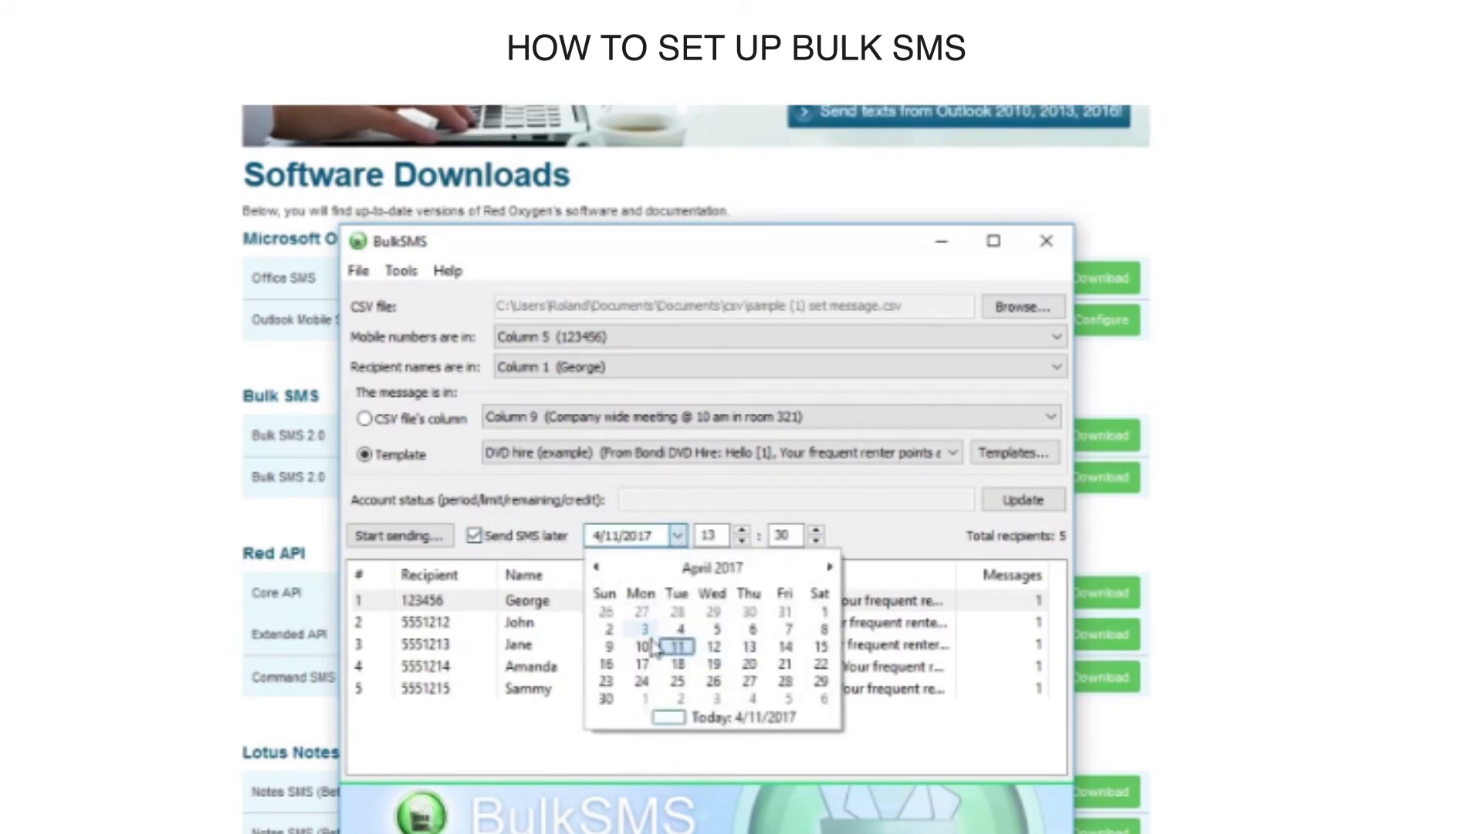
pyautogui.click(641, 664)
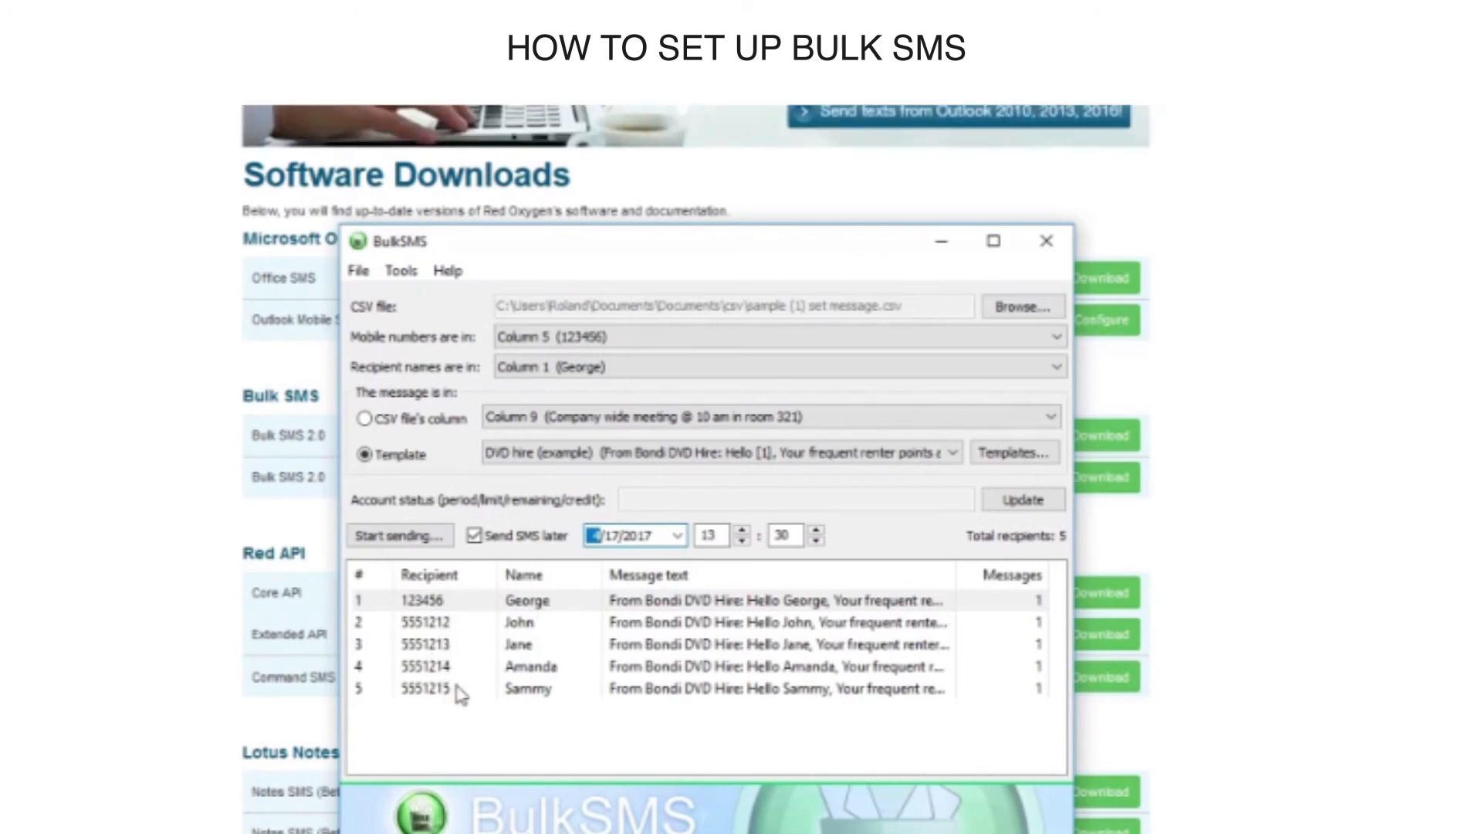
pyautogui.moveTo(501, 671)
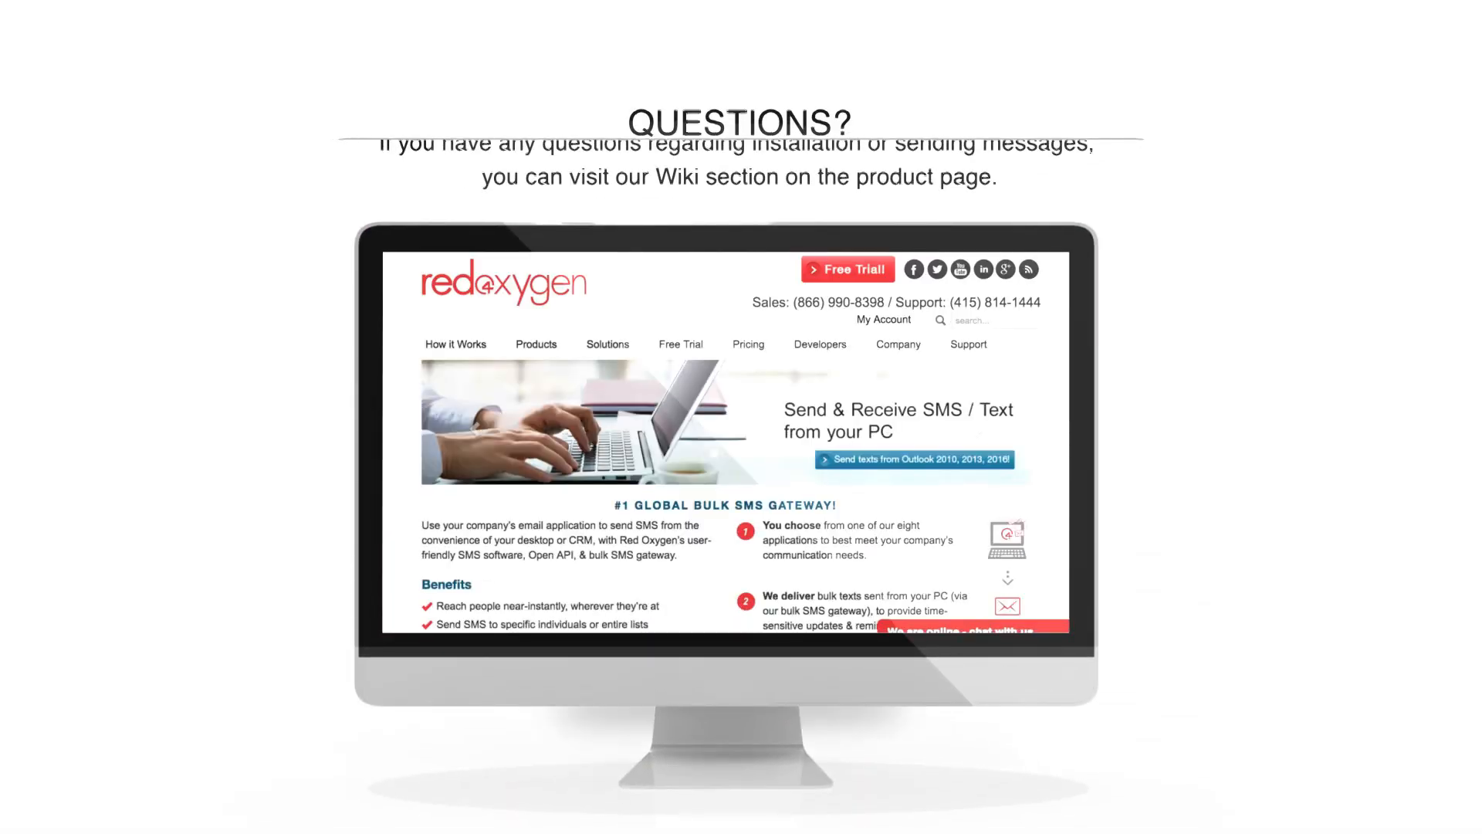
# Step: Go to Support Documentation via the site's Support menu
pyautogui.click(968, 344)
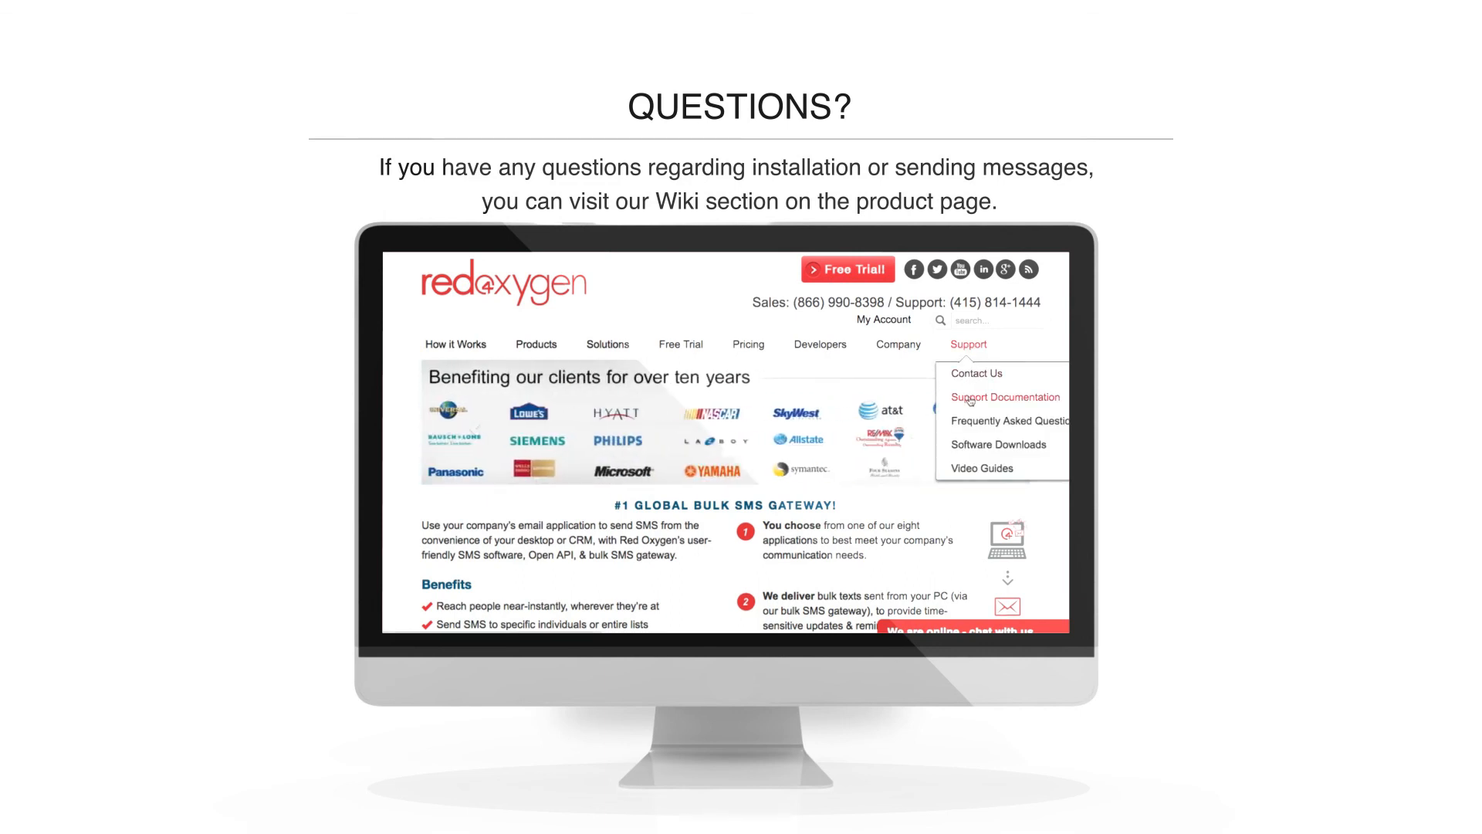
pyautogui.click(1005, 396)
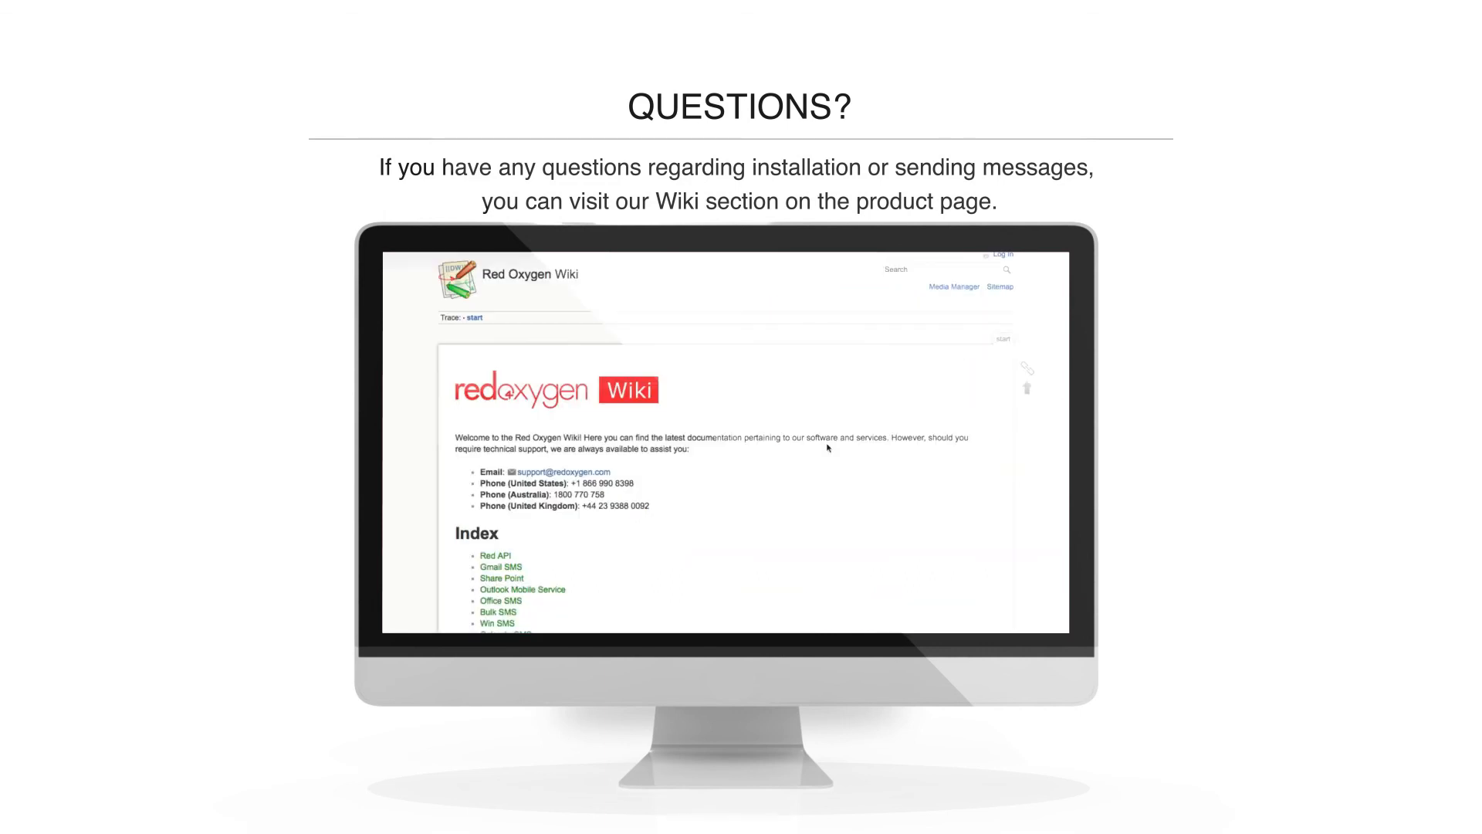